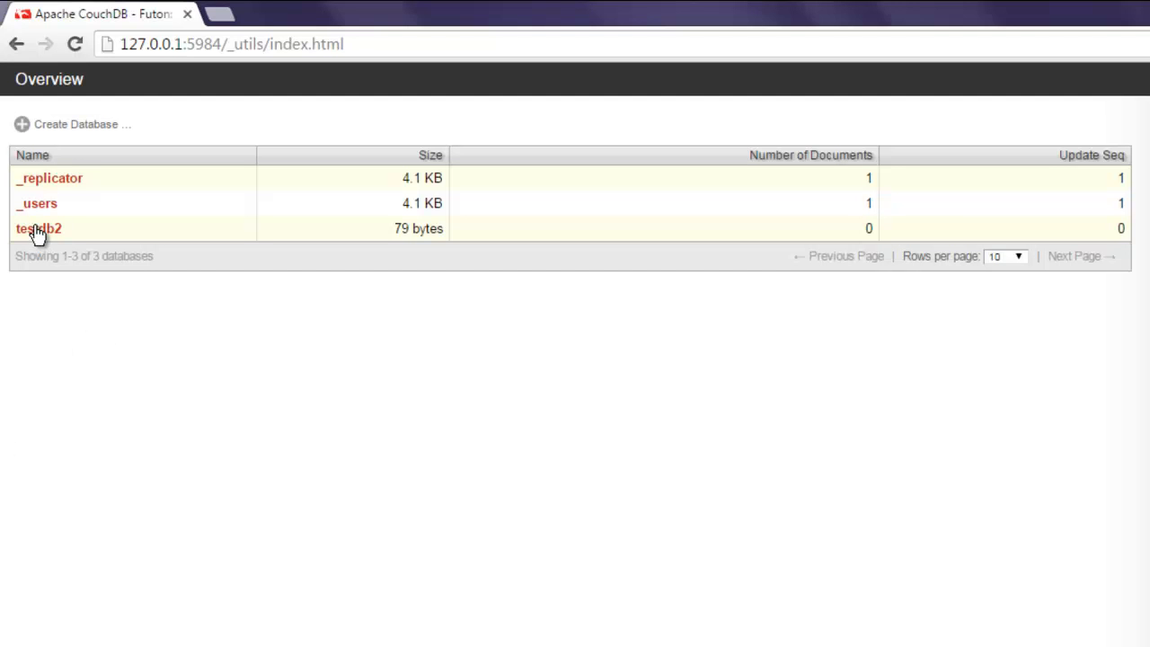
pyautogui.moveTo(225, 297)
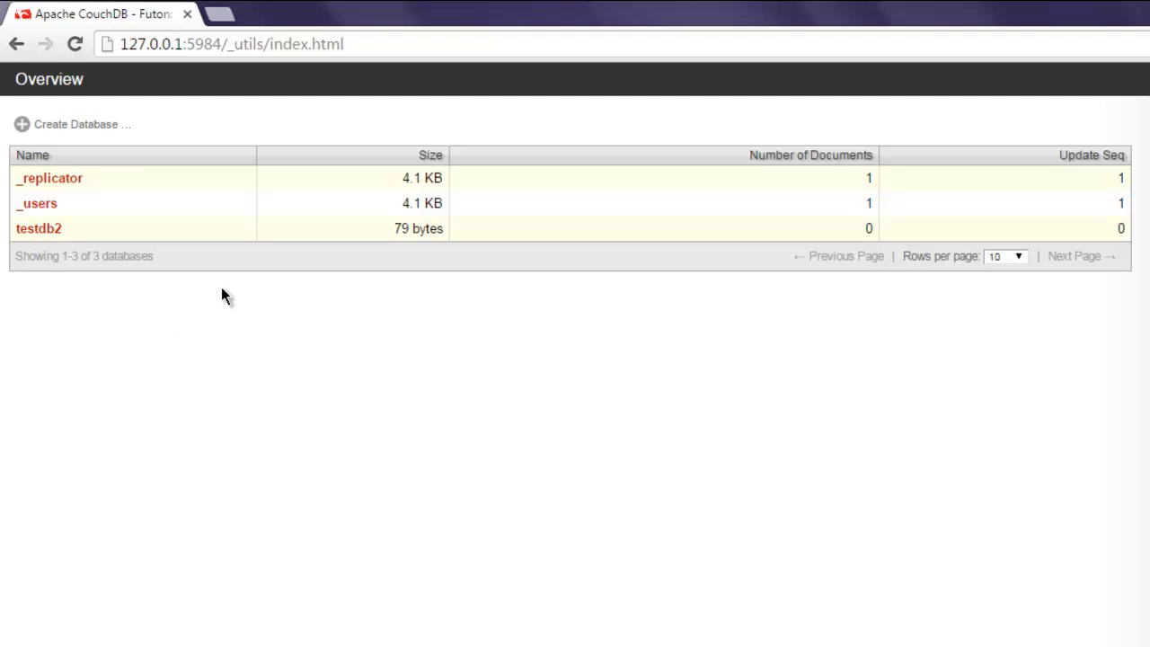
pyautogui.moveTo(38, 228)
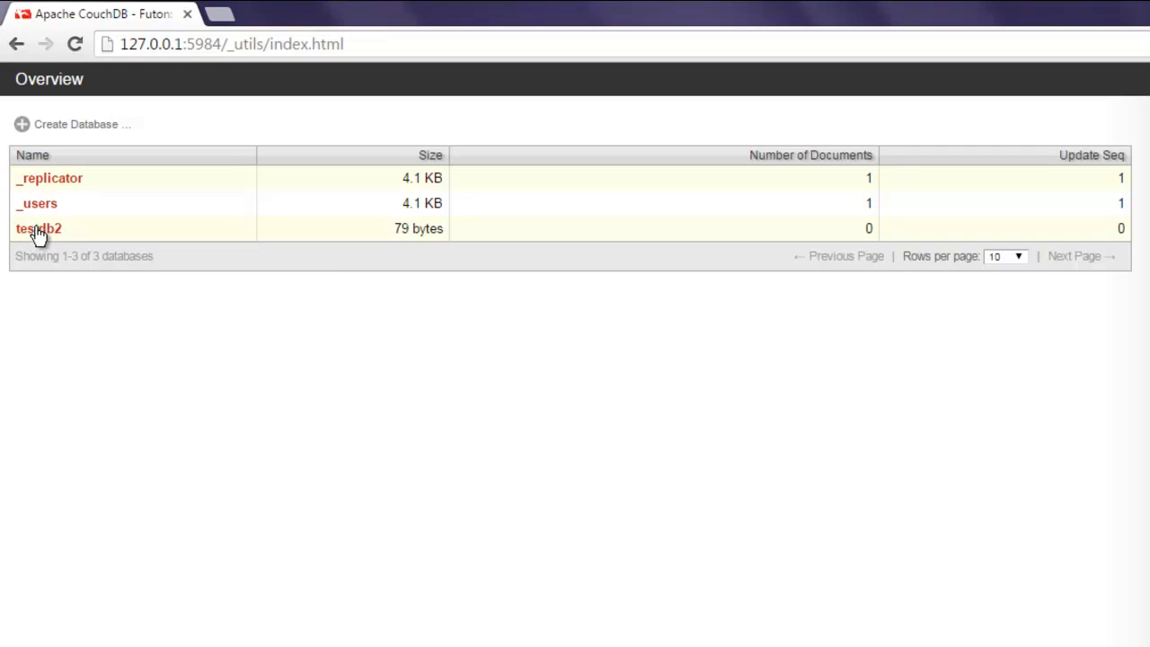
pyautogui.moveTo(54, 232)
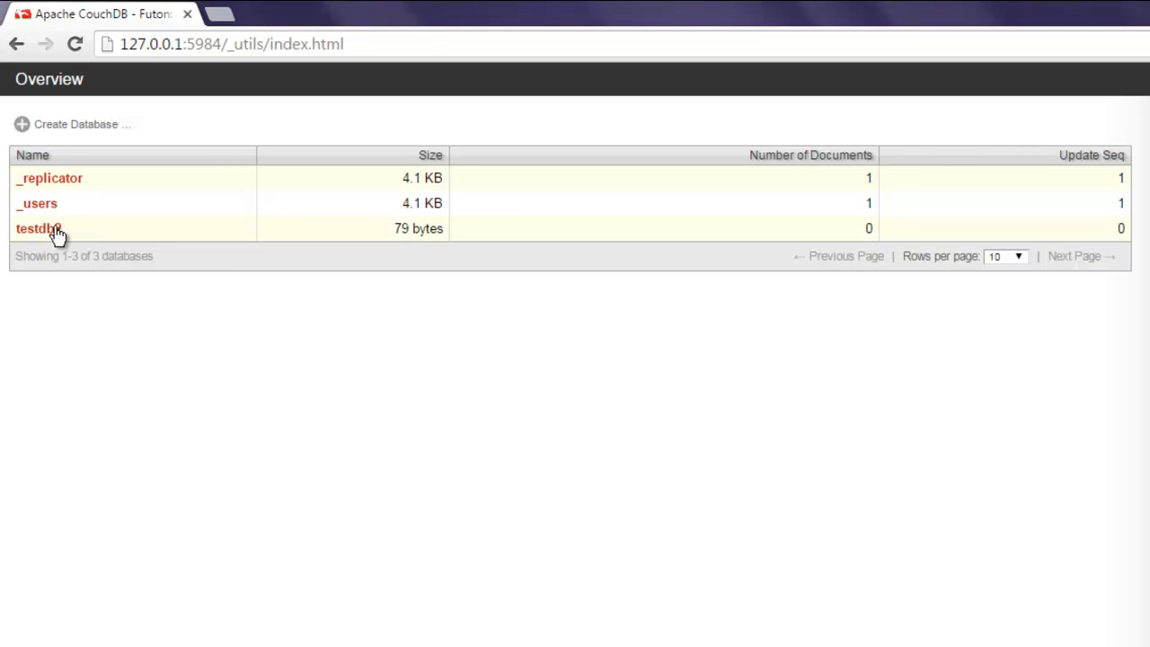
# - Check the empty testdb2 database in CouchDB Futon, then return to the Overview
pyautogui.click(38, 228)
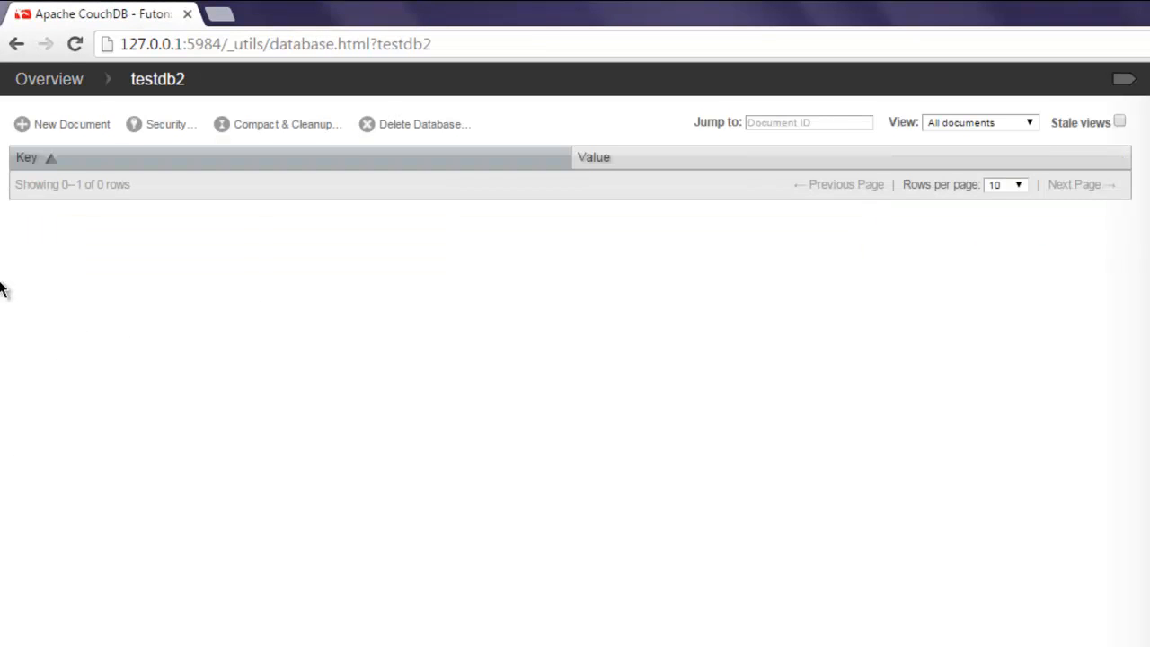
pyautogui.moveTo(14, 124)
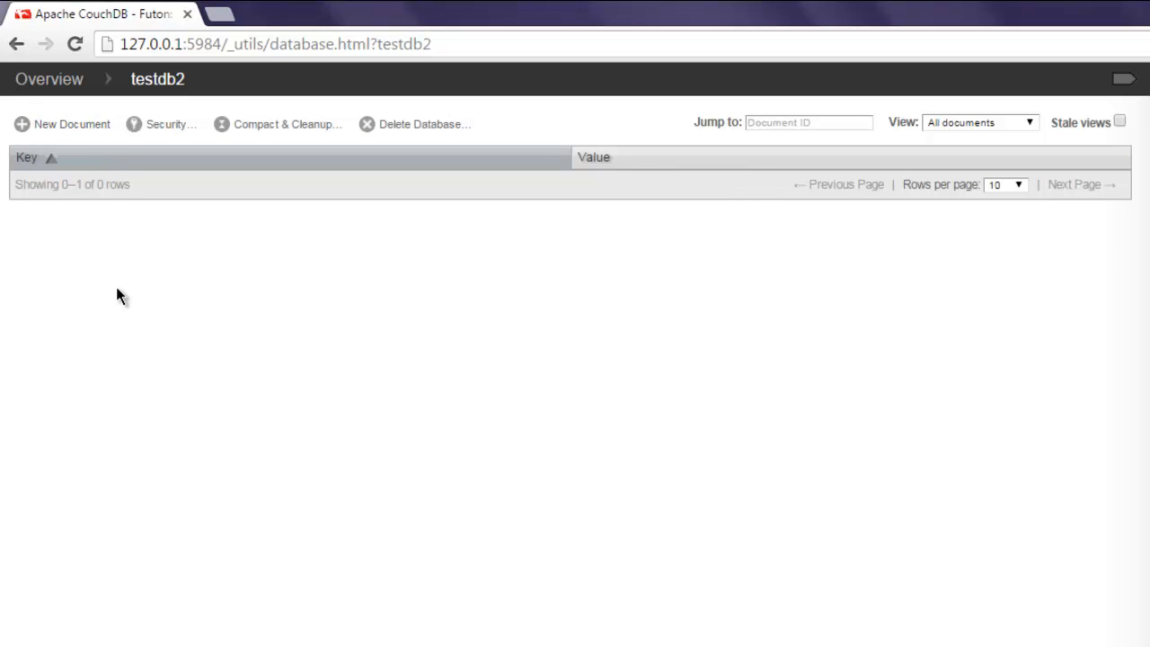
pyautogui.click(49, 79)
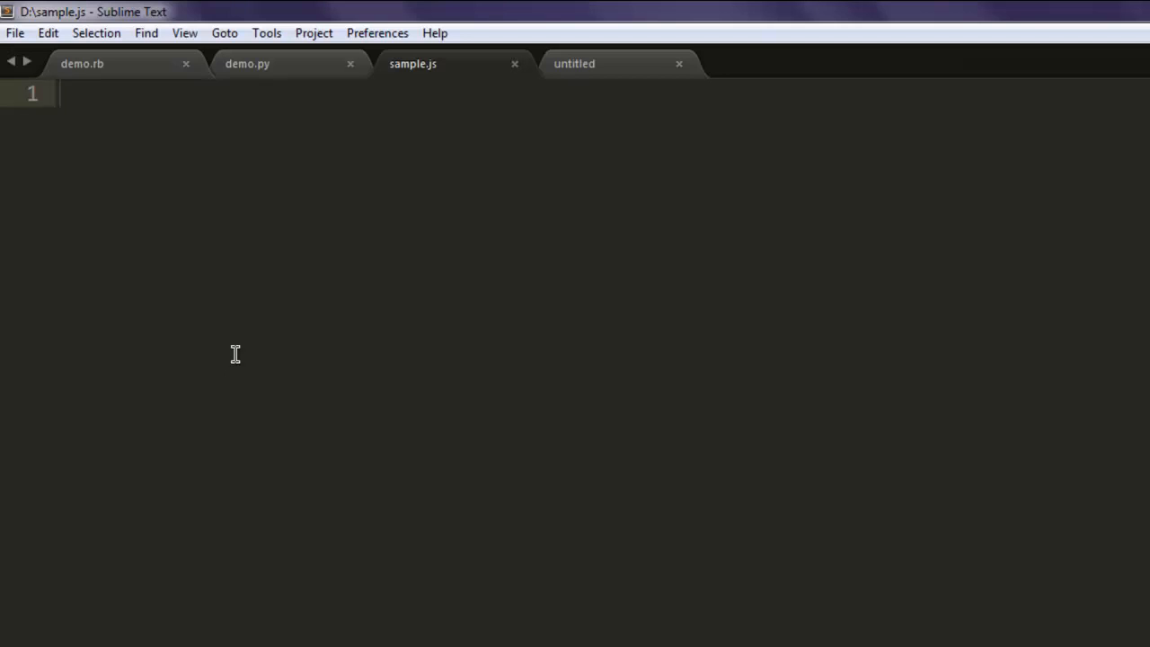
# - Declare dbhost as "127.0.0.1" and dbPort as 5984 in sample.js
pyautogui.write('var')
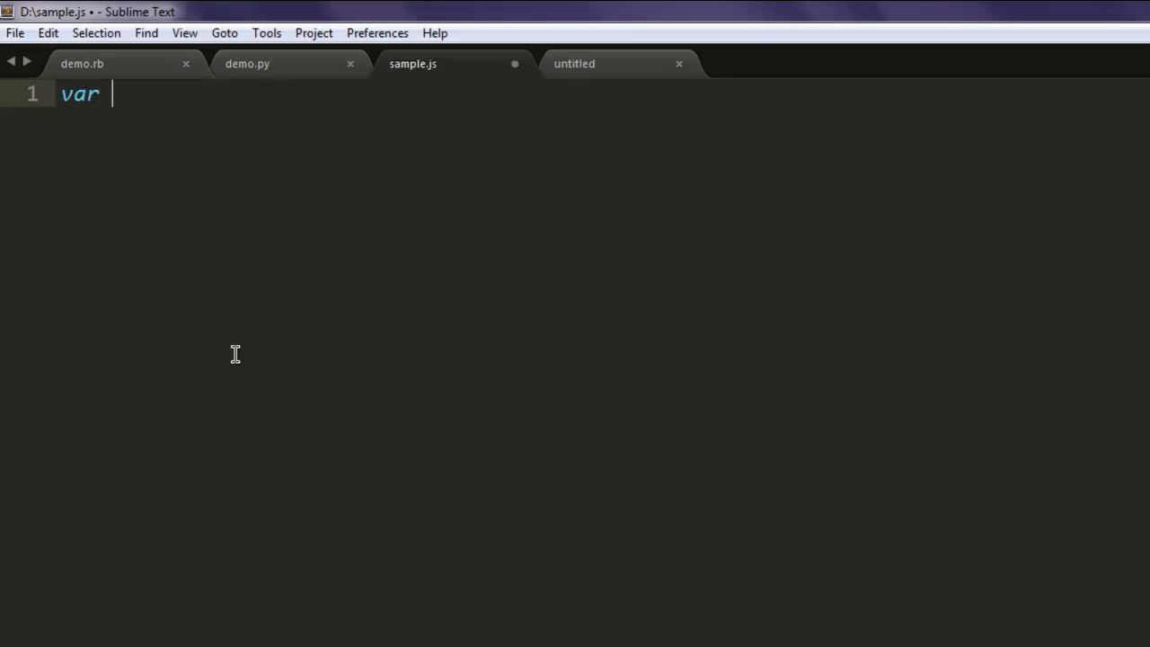
pyautogui.write('dbhost')
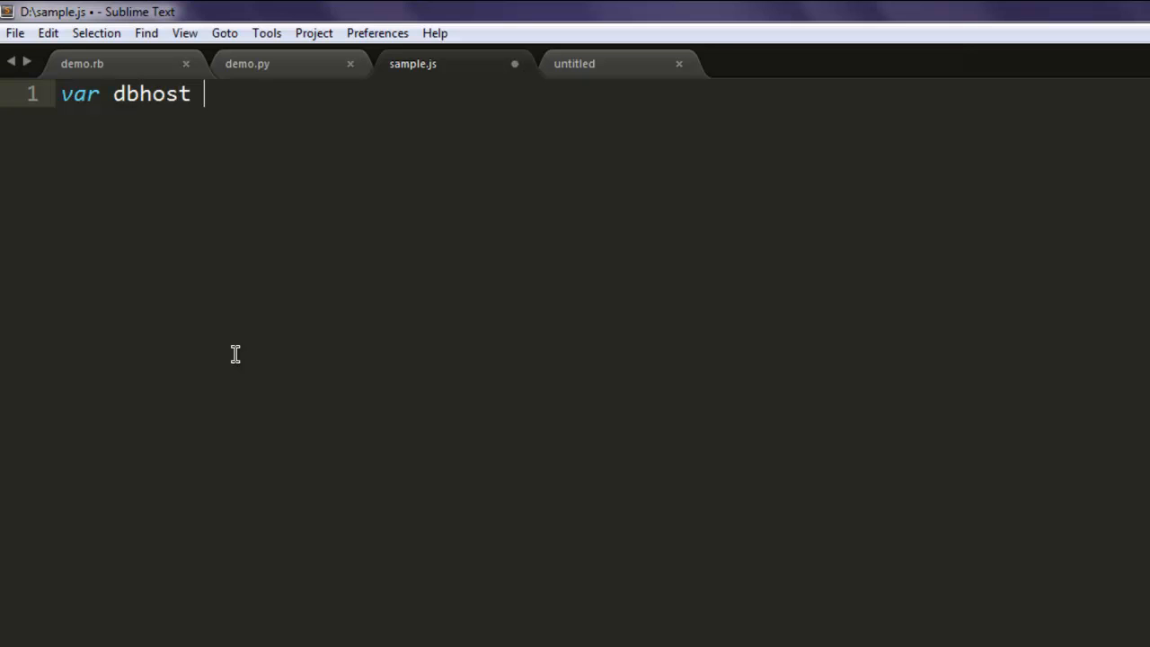
pyautogui.write('= ""')
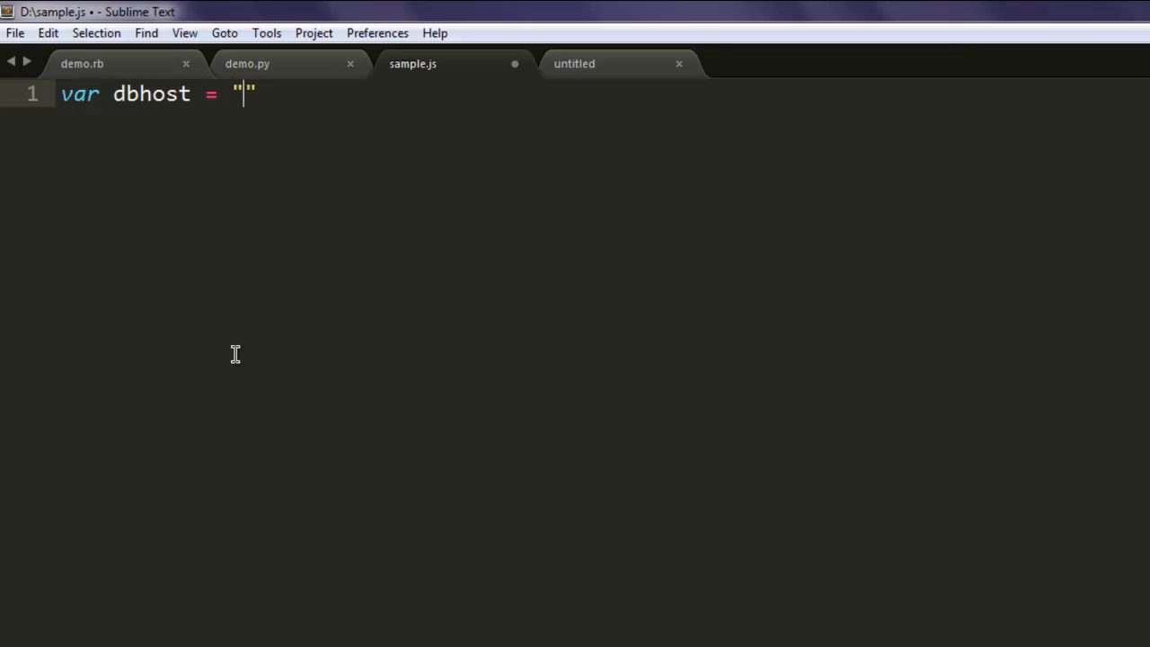
pyautogui.write('127')
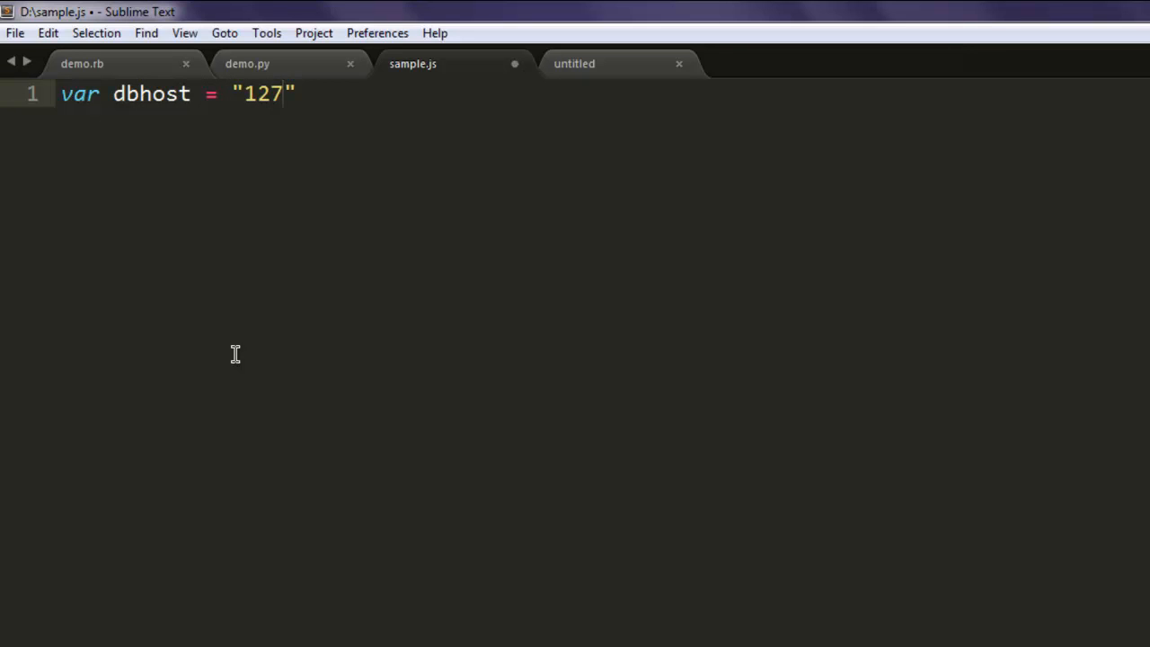
pyautogui.write('.0.0.1')
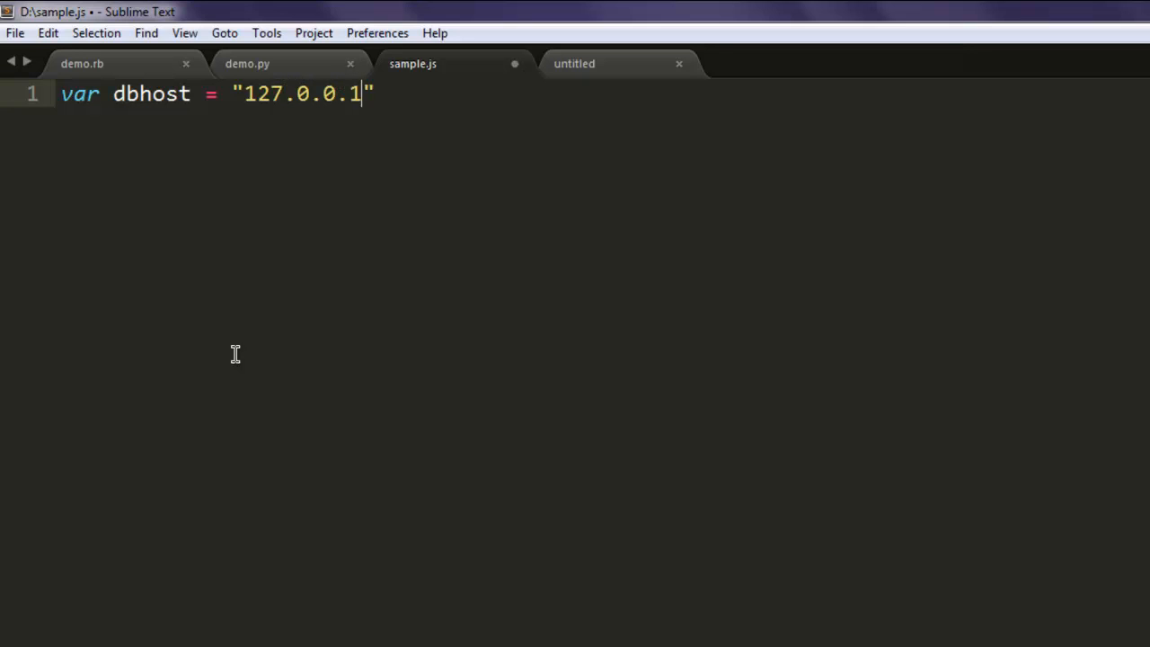
pyautogui.write(';')
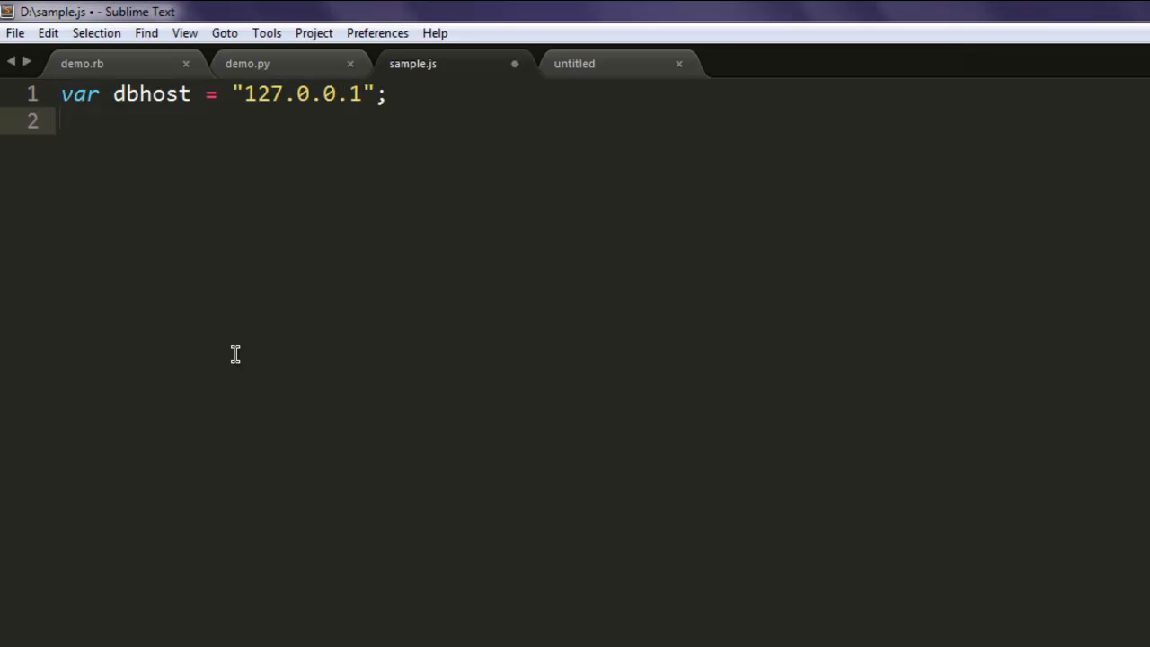
pyautogui.write('var dbP')
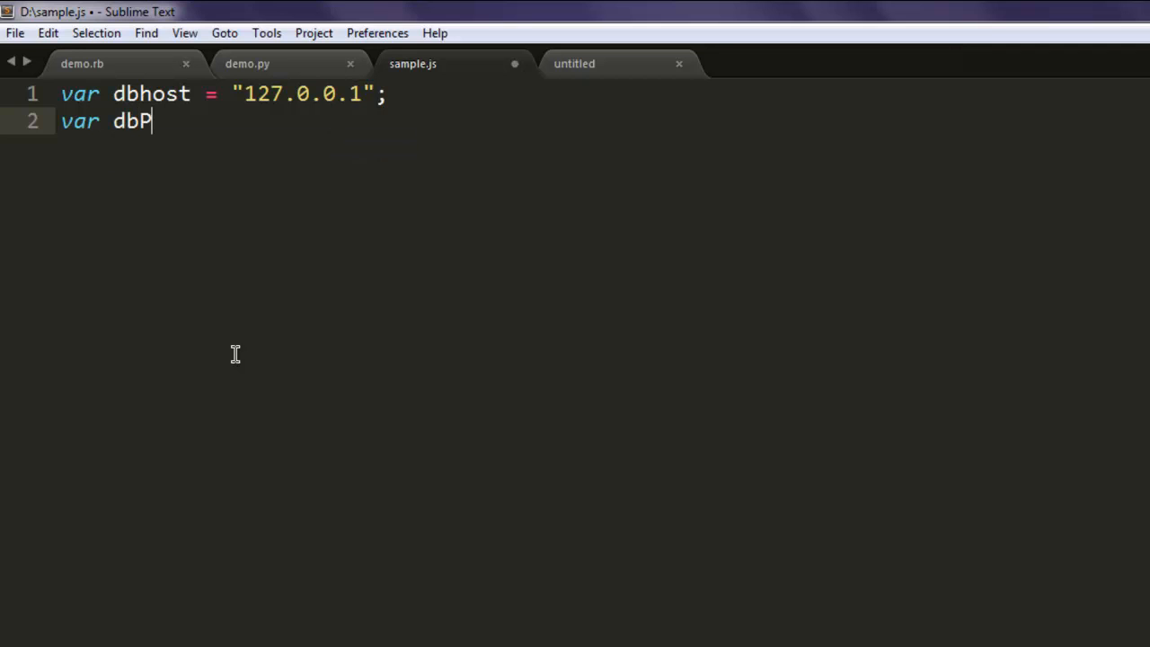
pyautogui.write('ort')
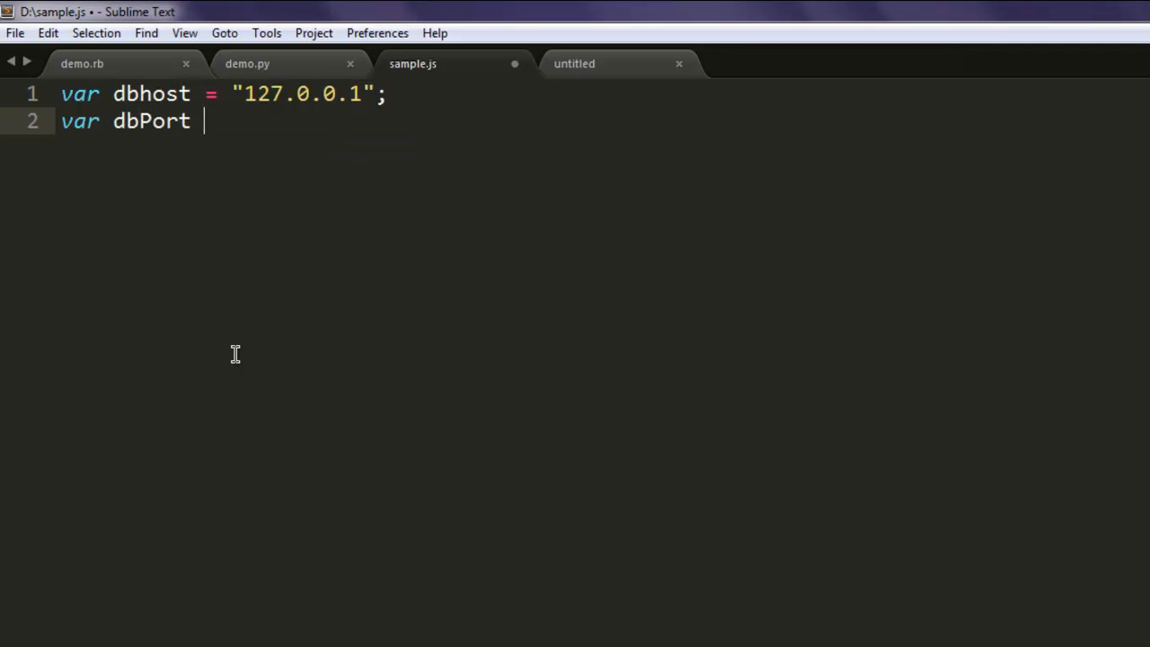
pyautogui.write('=')
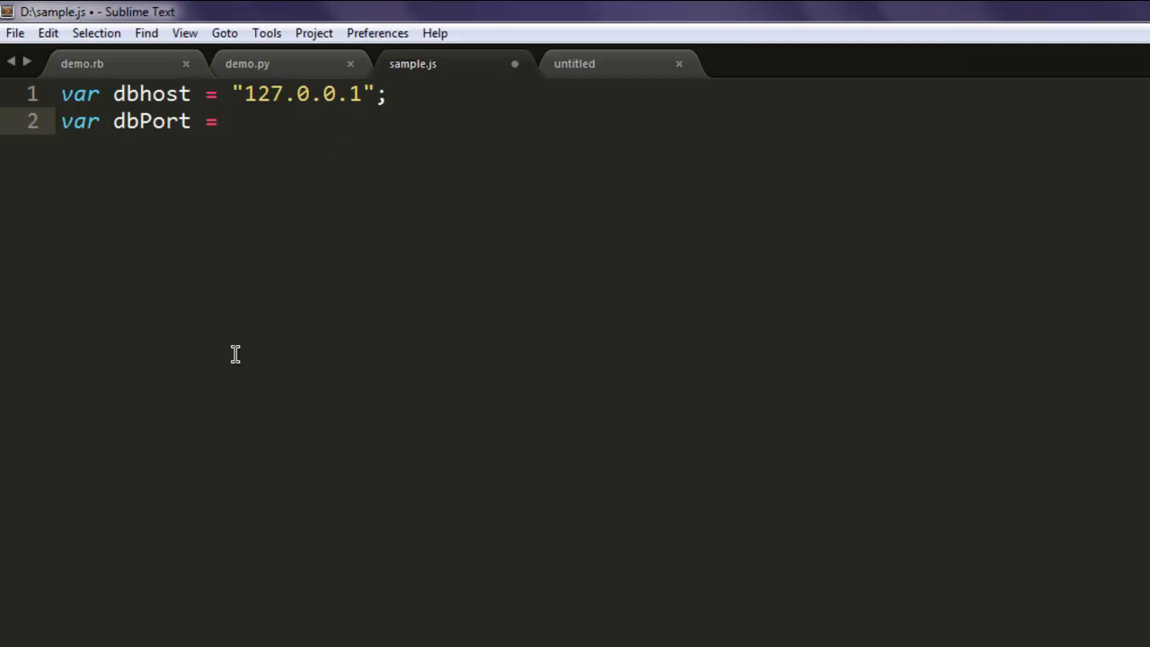
pyautogui.write('5984')
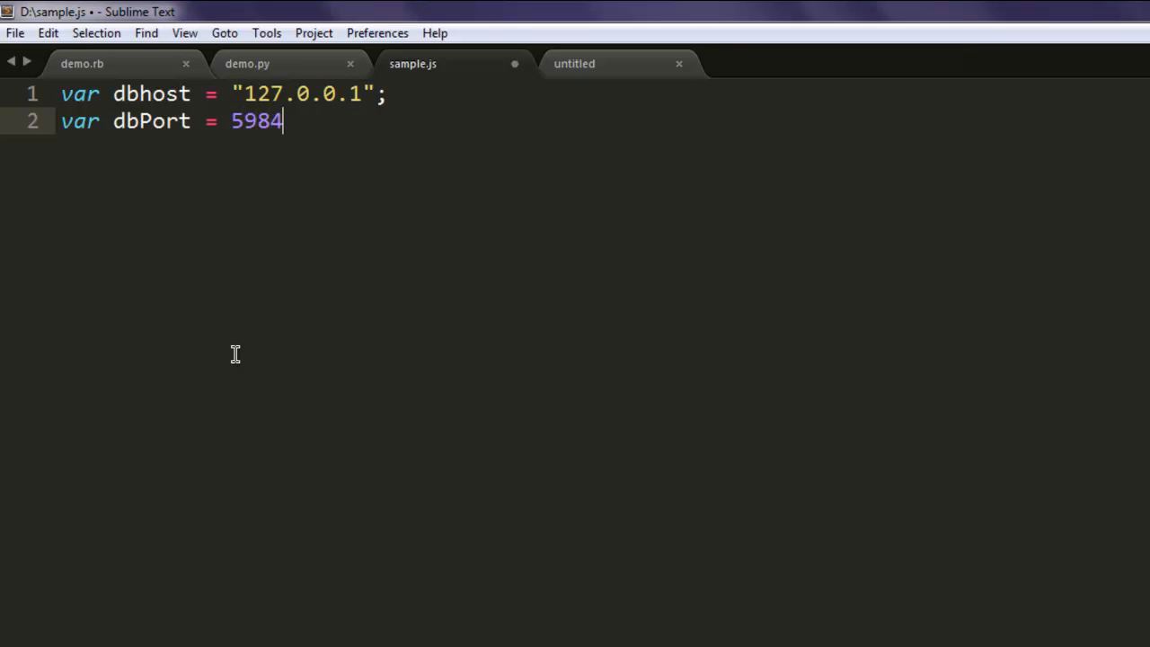
pyautogui.write(';')
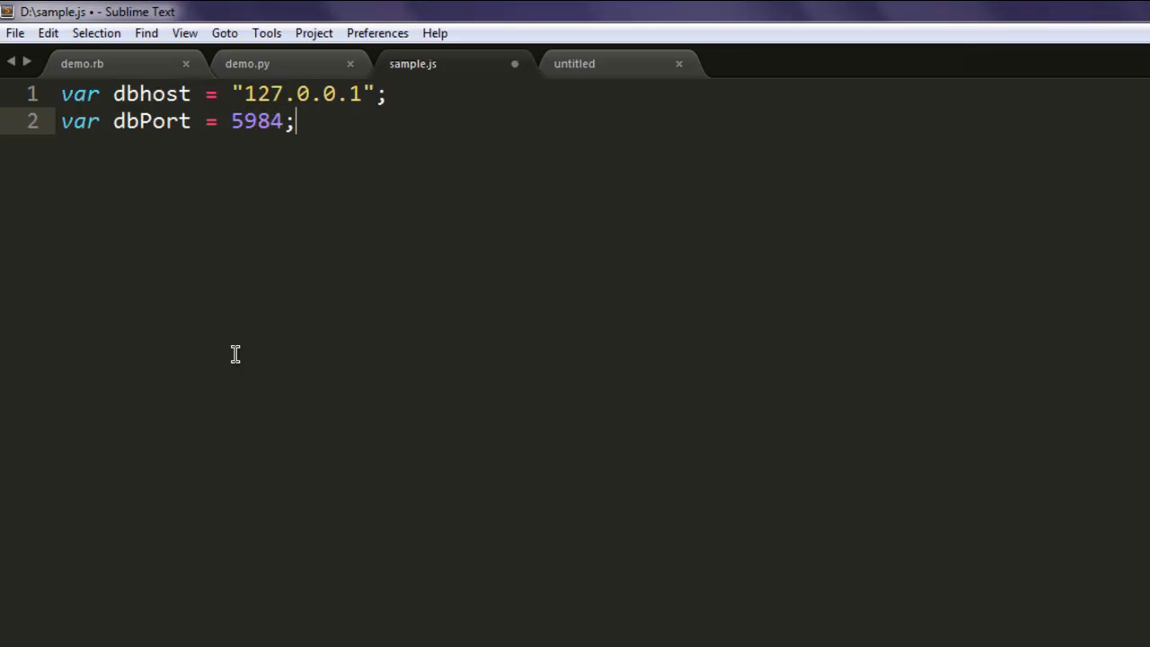
pyautogui.press('enter')
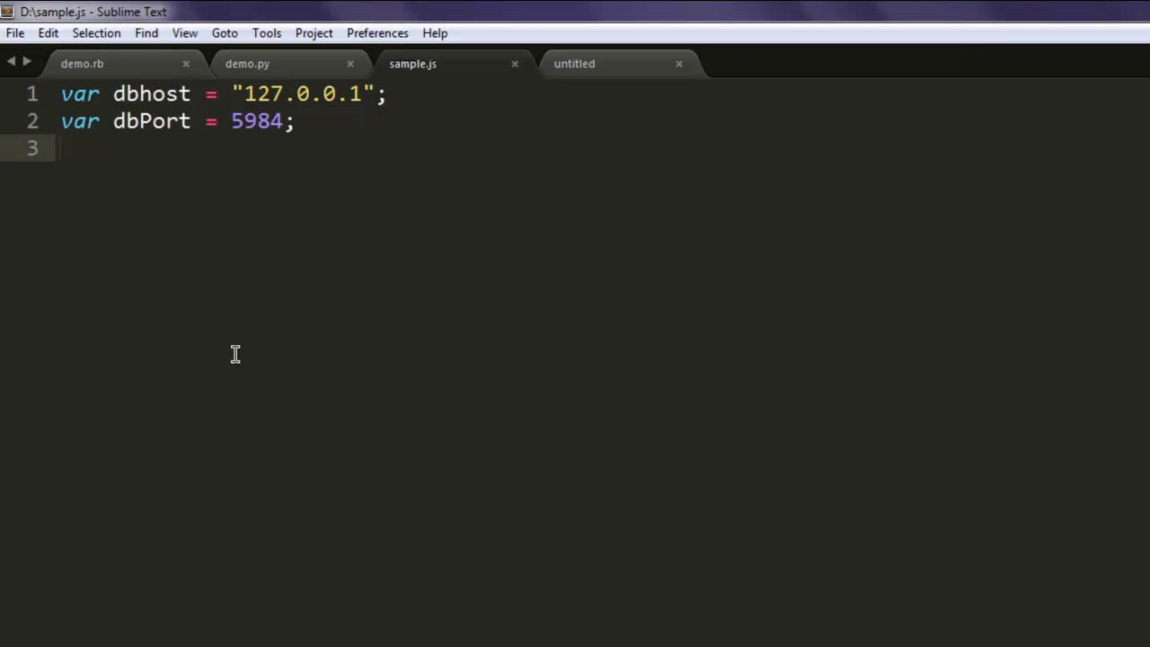
# - Declare dbName as 'testdb2' on the next line
pyautogui.write('var dbN')
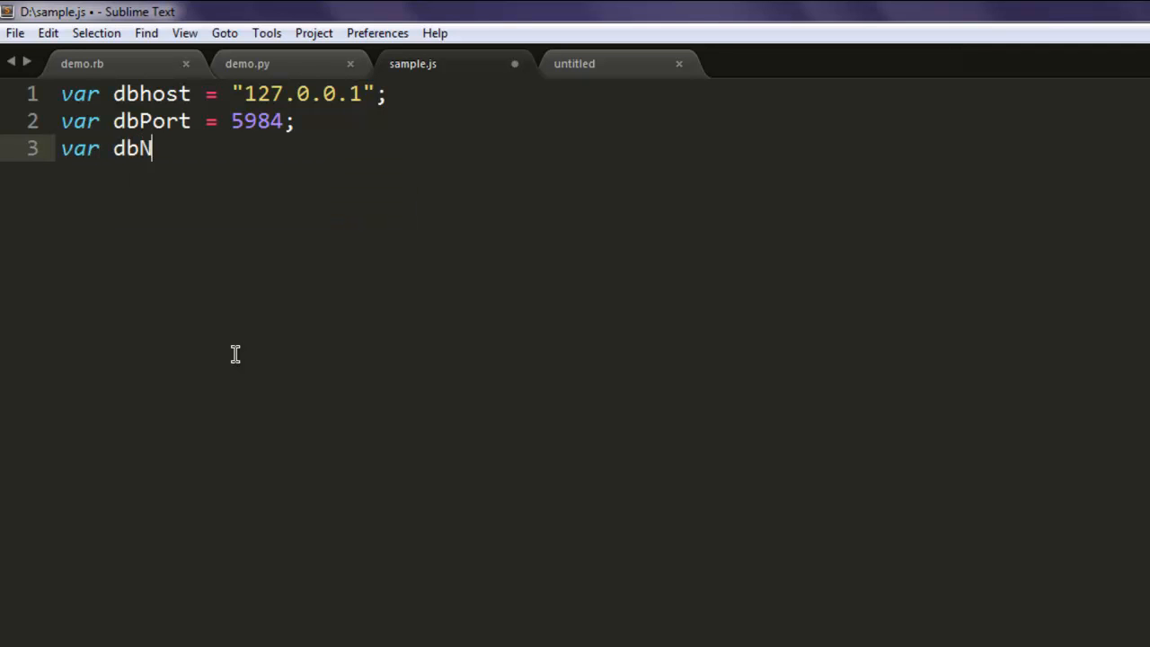
pyautogui.write('ame =')
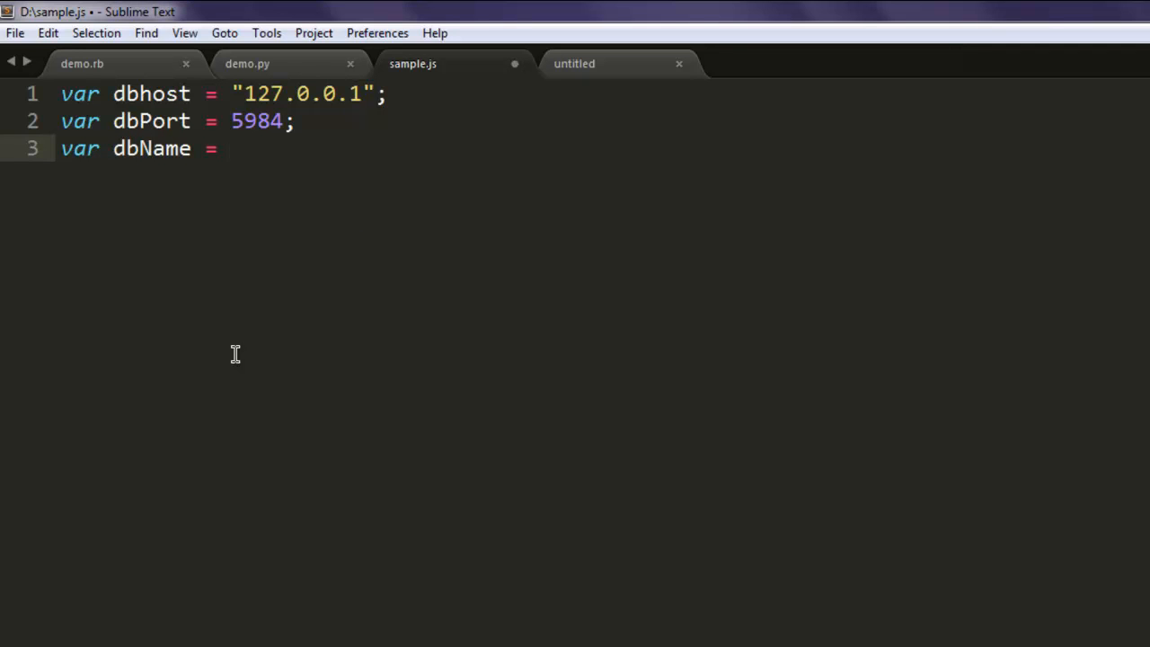
pyautogui.write("'test'")
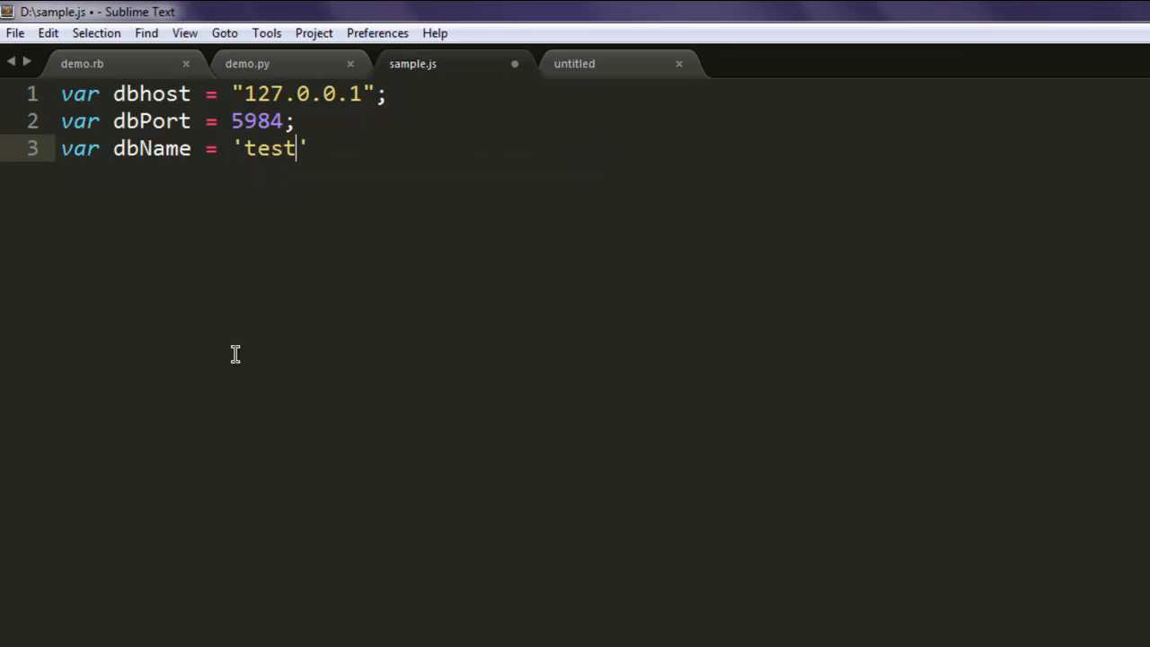
pyautogui.write('db2')
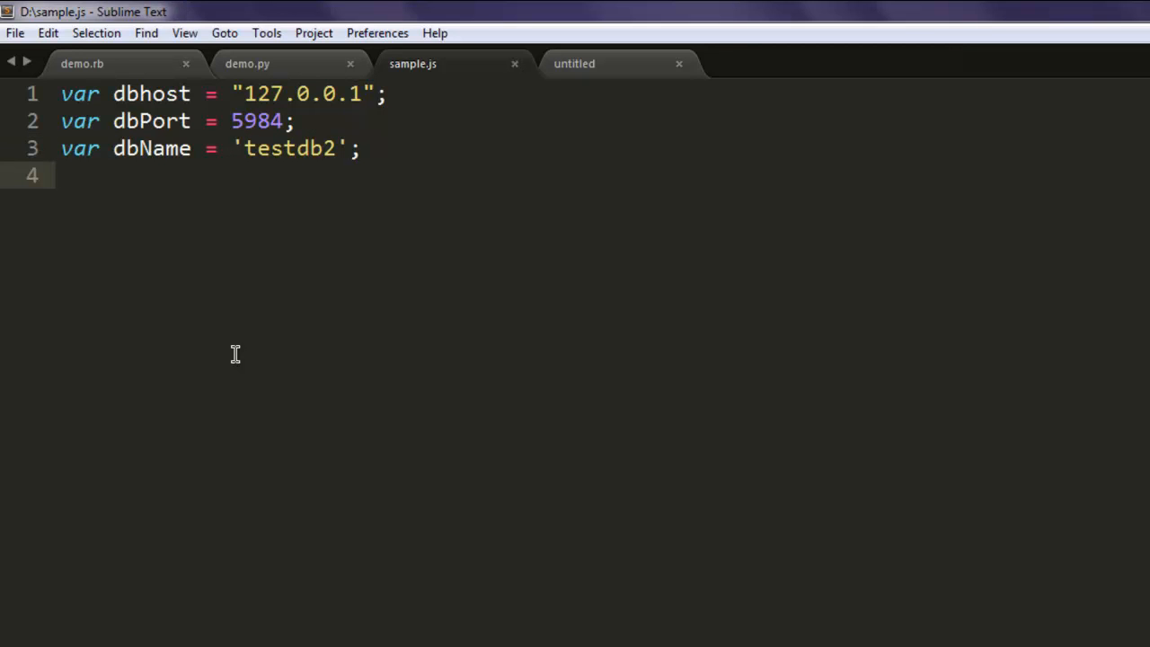
# - Add var couchdb = require('felix-couchdb') to sample.js
pyautogui.write('var couc')
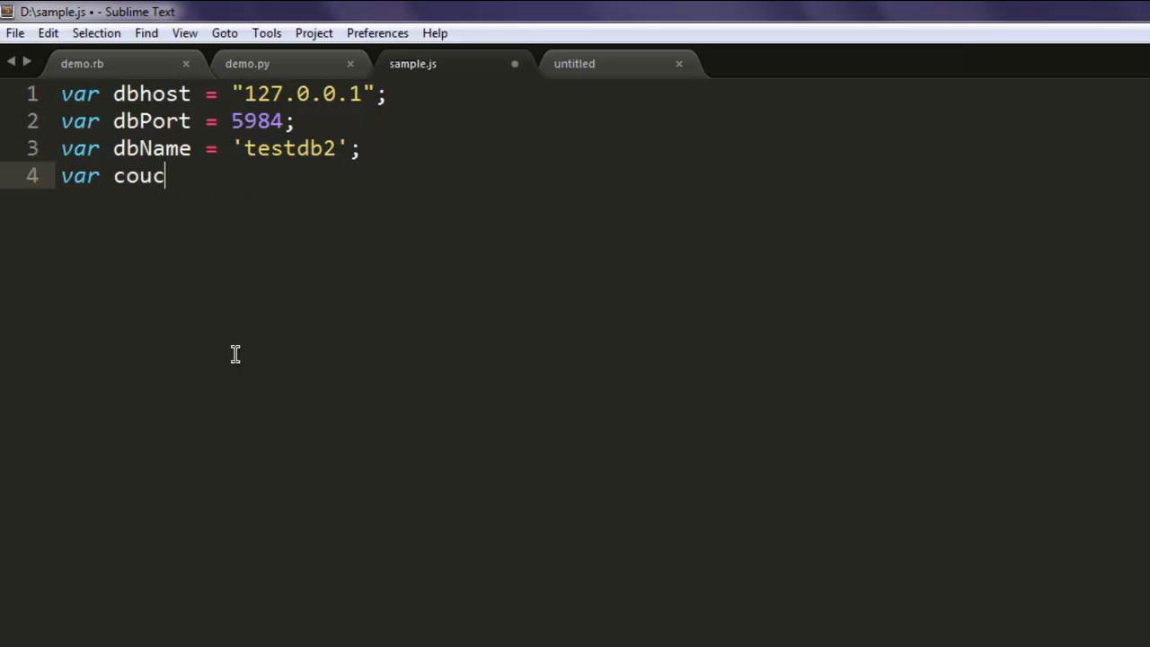
pyautogui.write('hdb =')
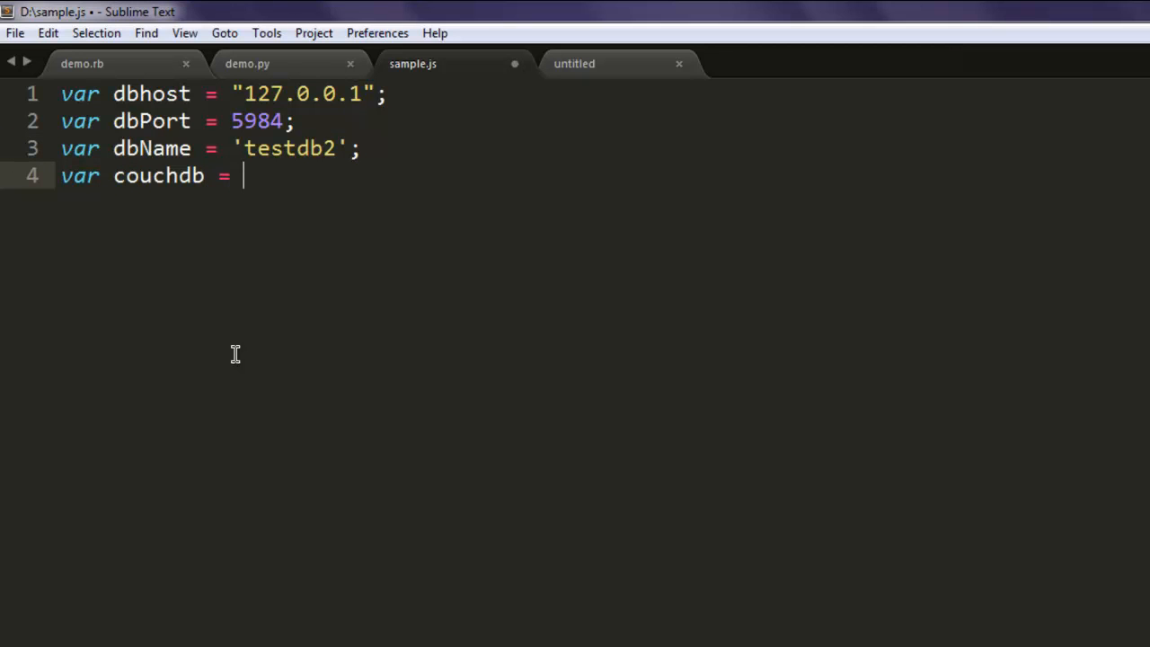
pyautogui.write('require')
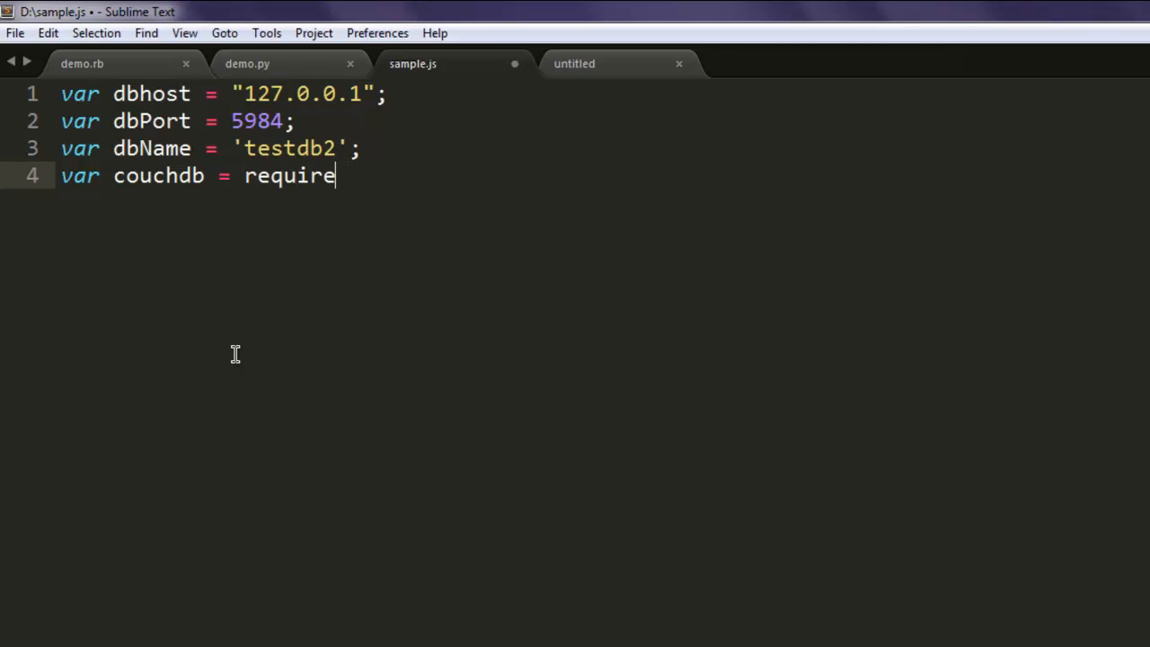
pyautogui.write("('')")
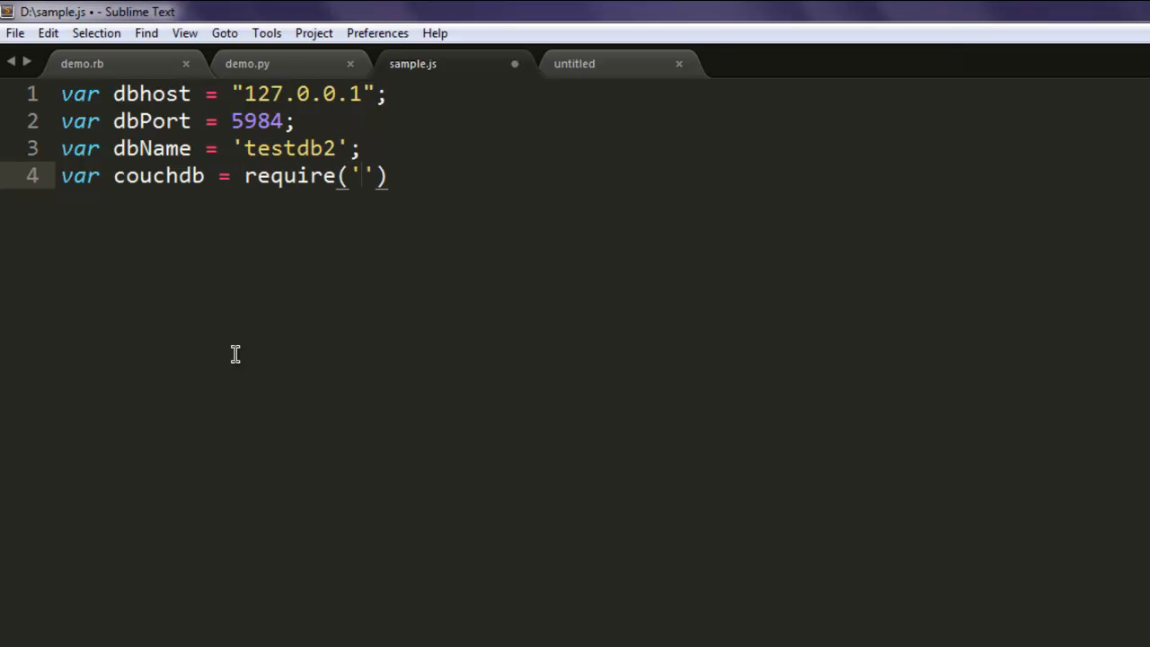
pyautogui.write('felix-co')
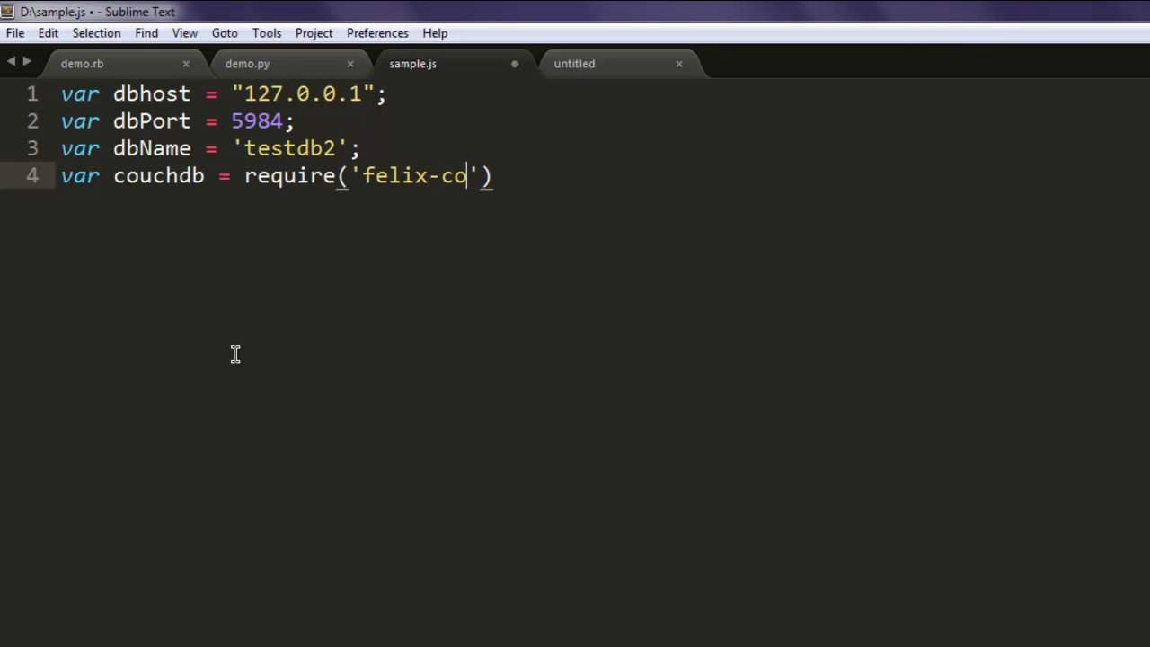
pyautogui.write('uchdb')
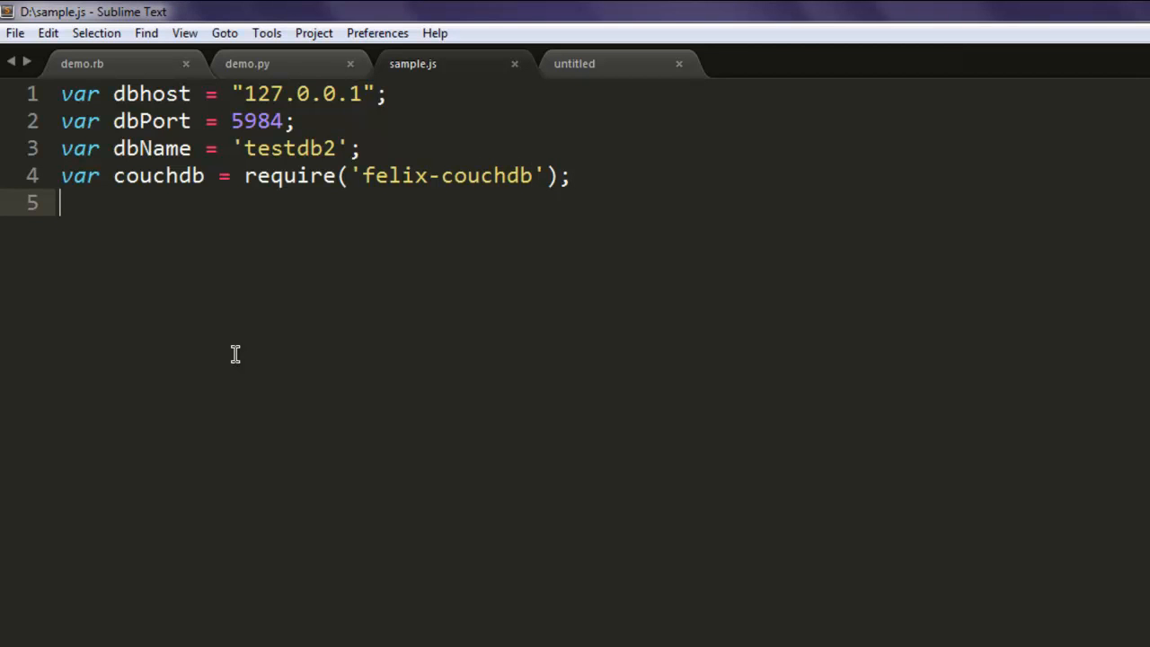
# - Create the client with couchdb.createClient(dbPort, dbhost) and begin the next var line
pyautogui.write('var')
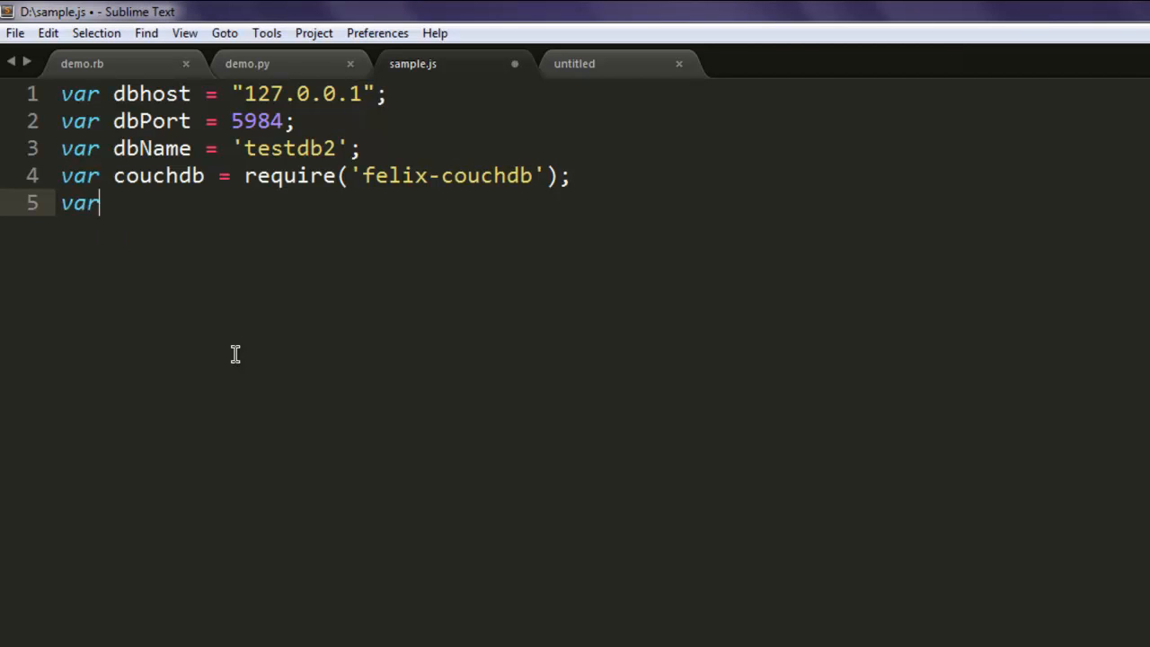
pyautogui.write('client =')
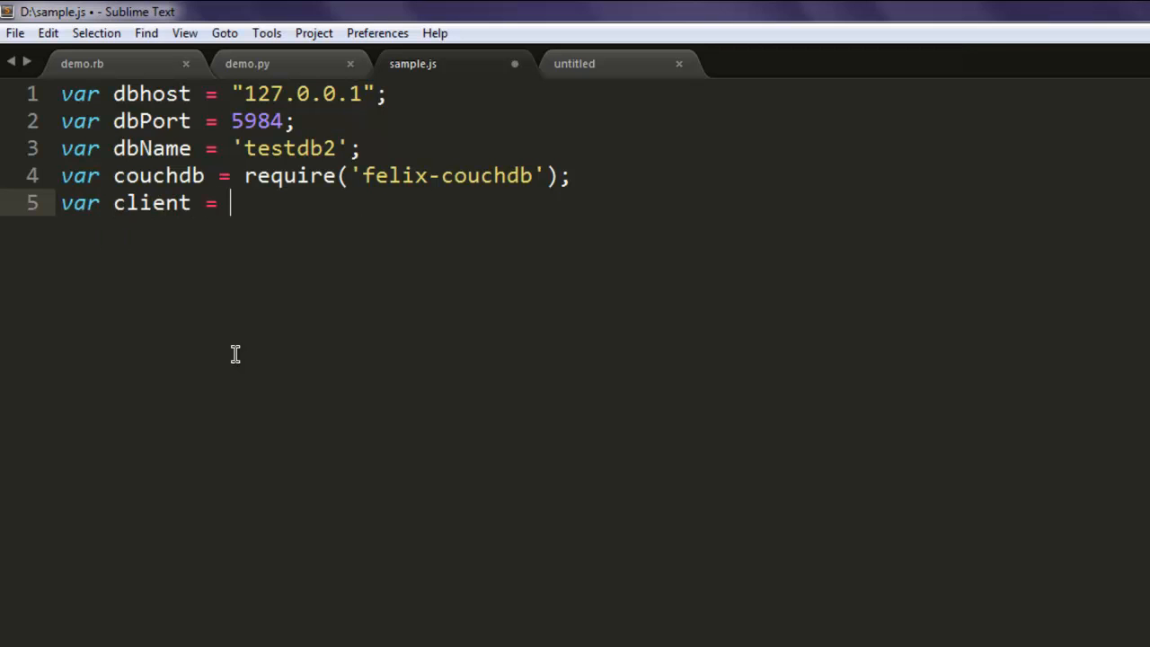
pyautogui.write('couchdb')
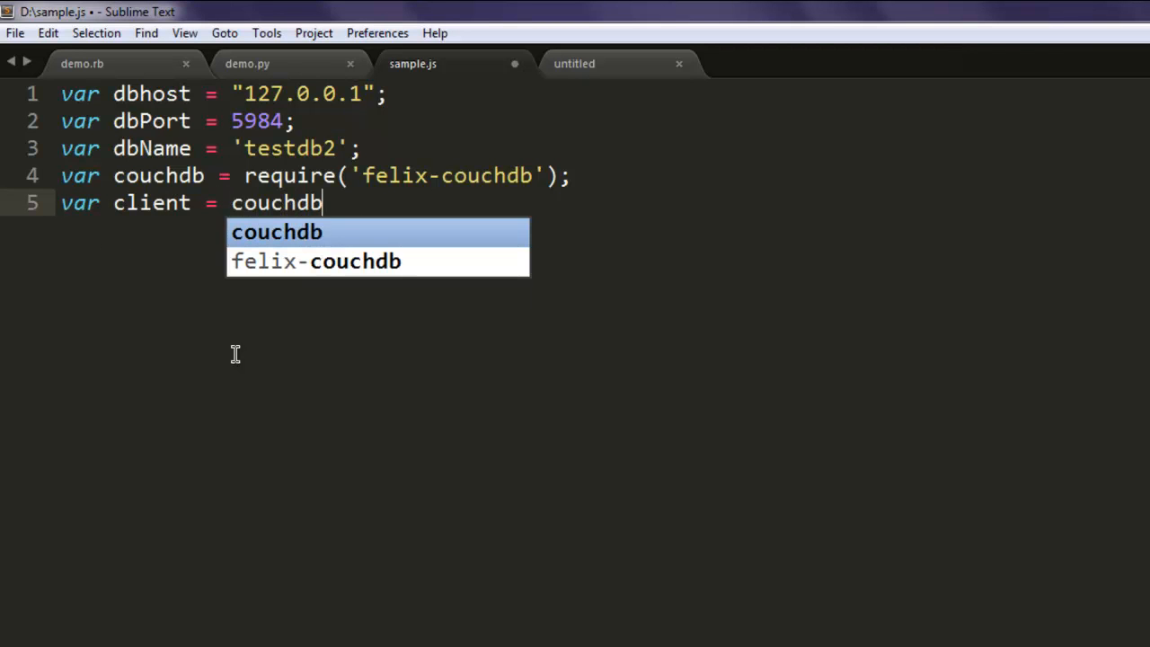
pyautogui.write('.creat')
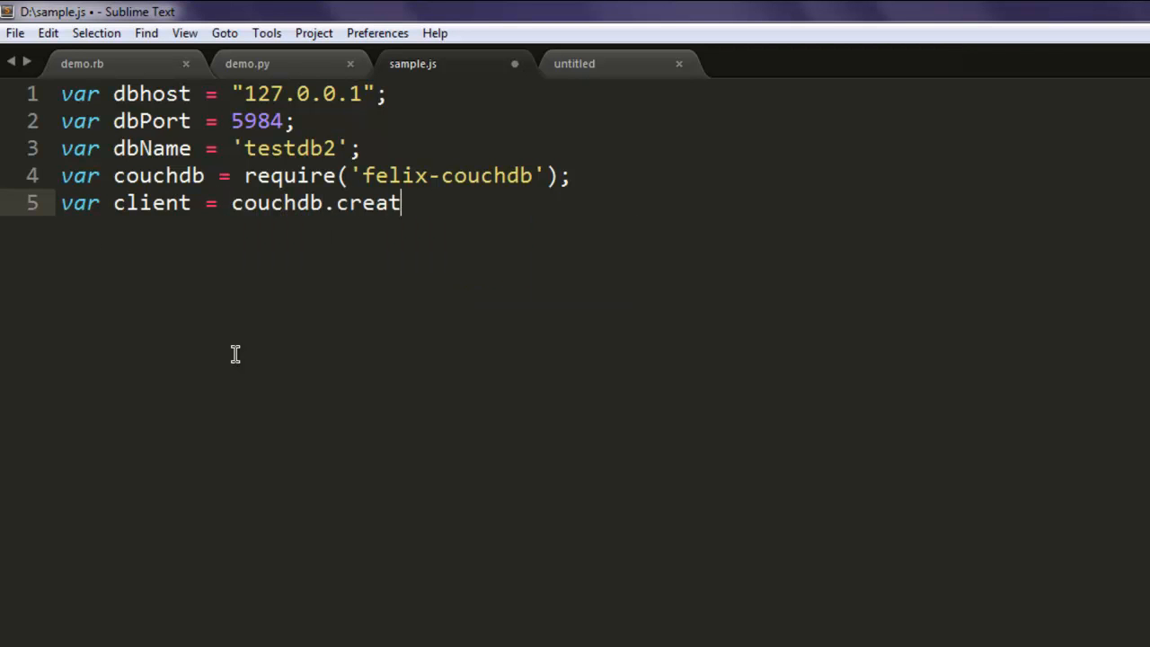
pyautogui.write('e')
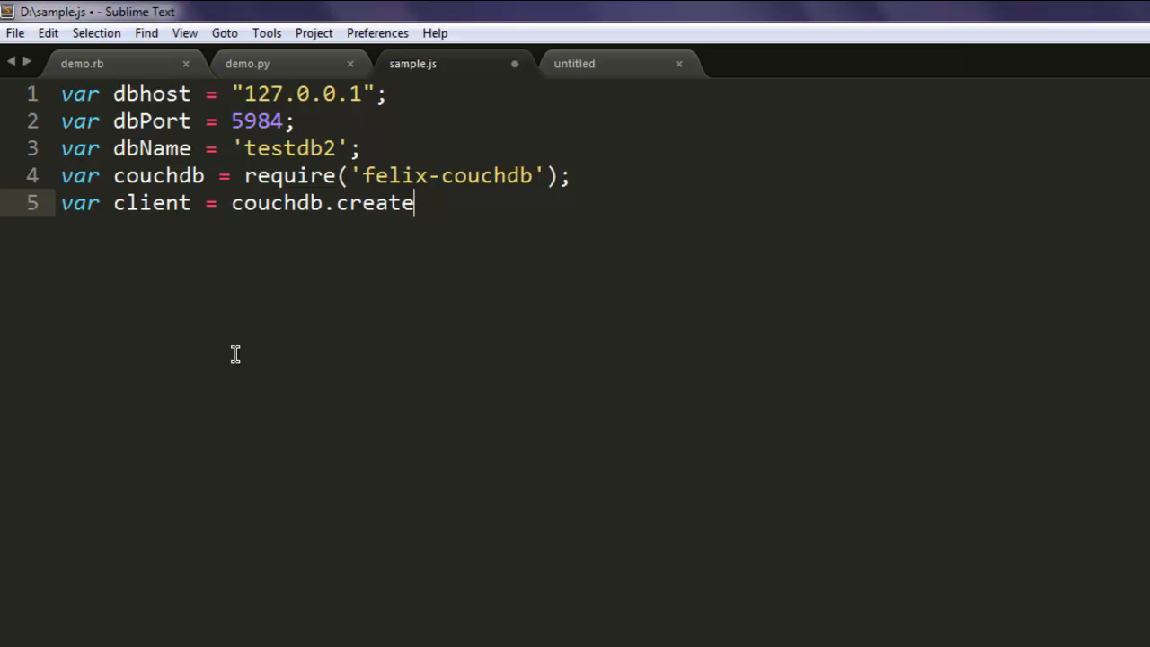
pyautogui.write('Client')
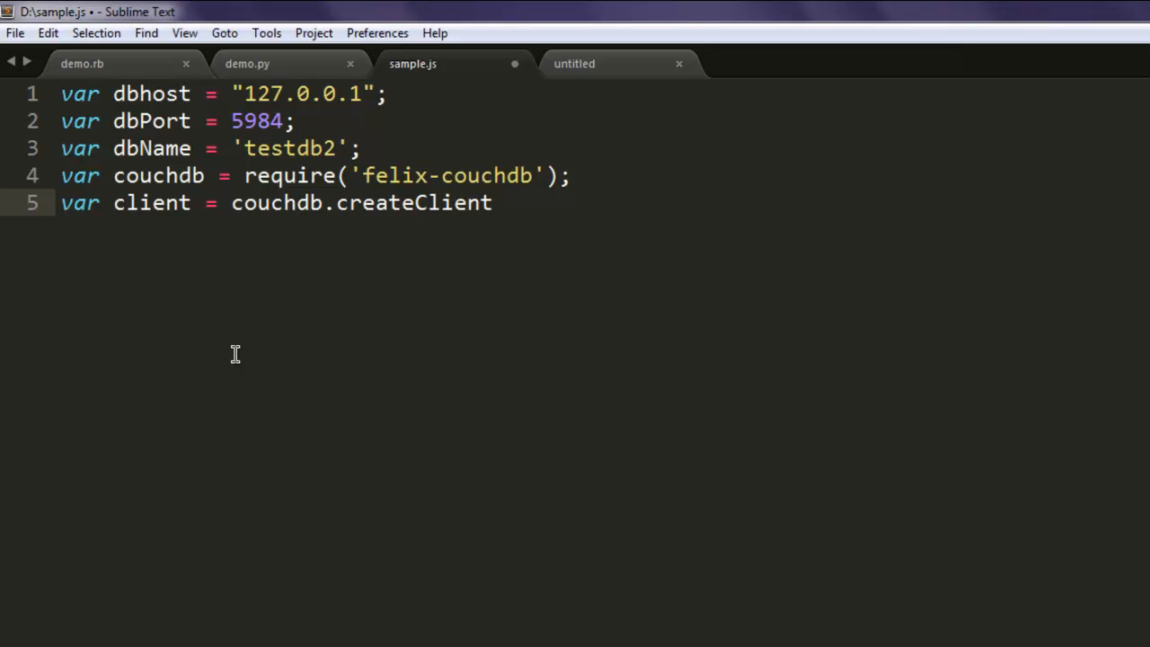
pyautogui.write('(dbPort,')
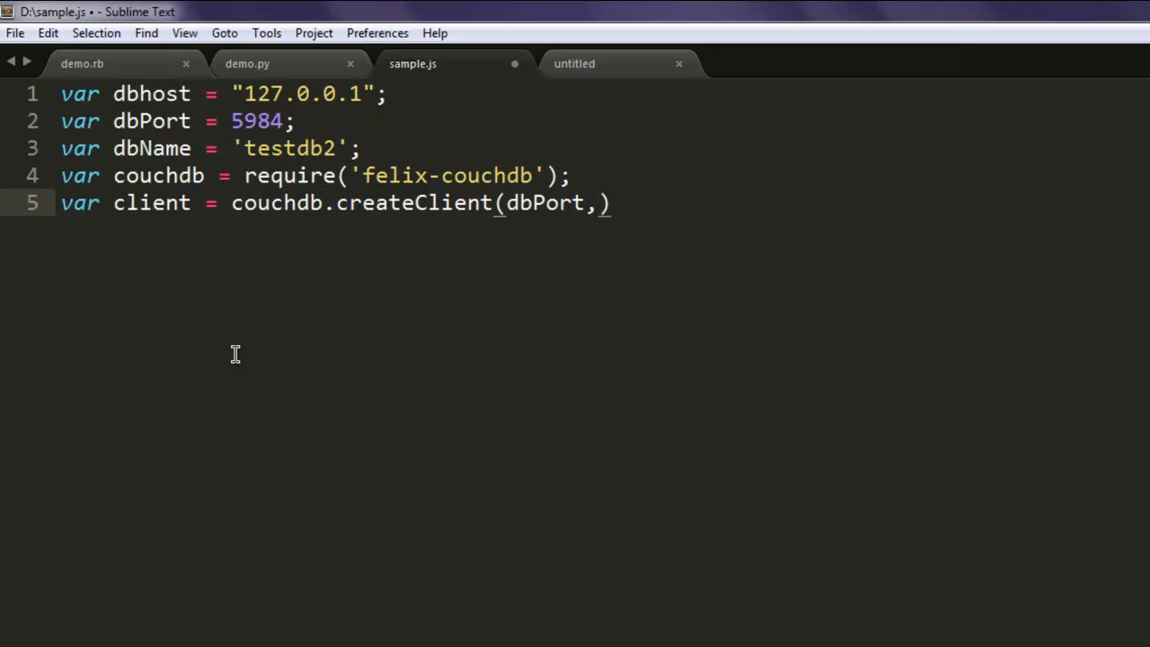
pyautogui.write('dbhost')
pyautogui.write('var')
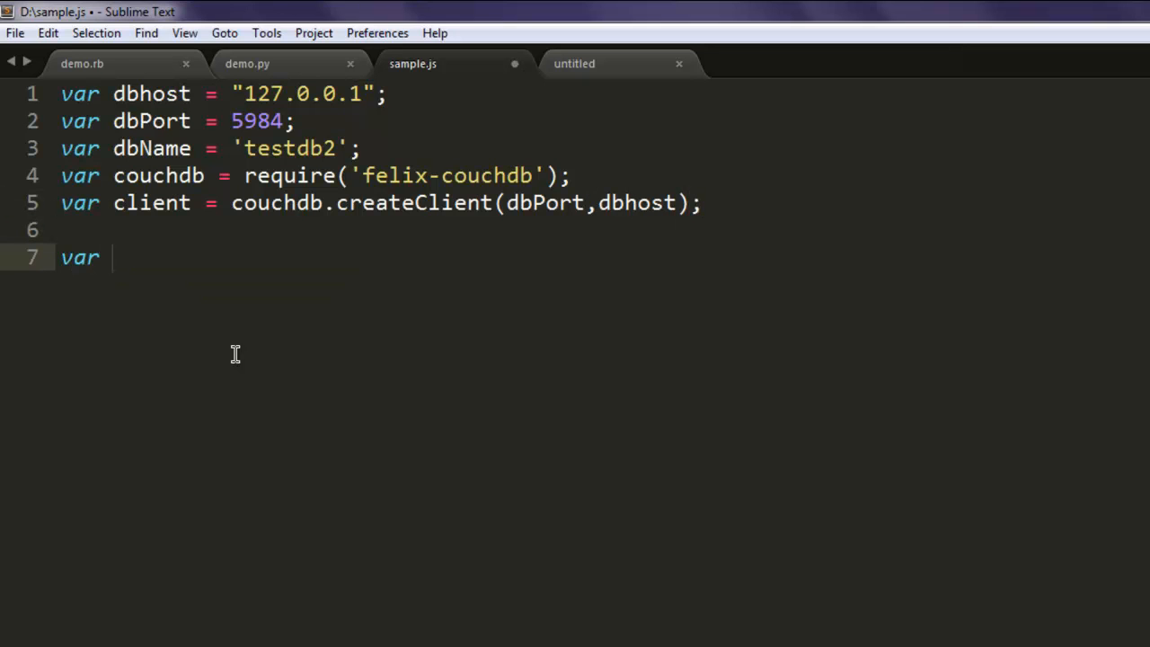
# - Declare user = { name : "mahesh" }
pyautogui.write('user =')
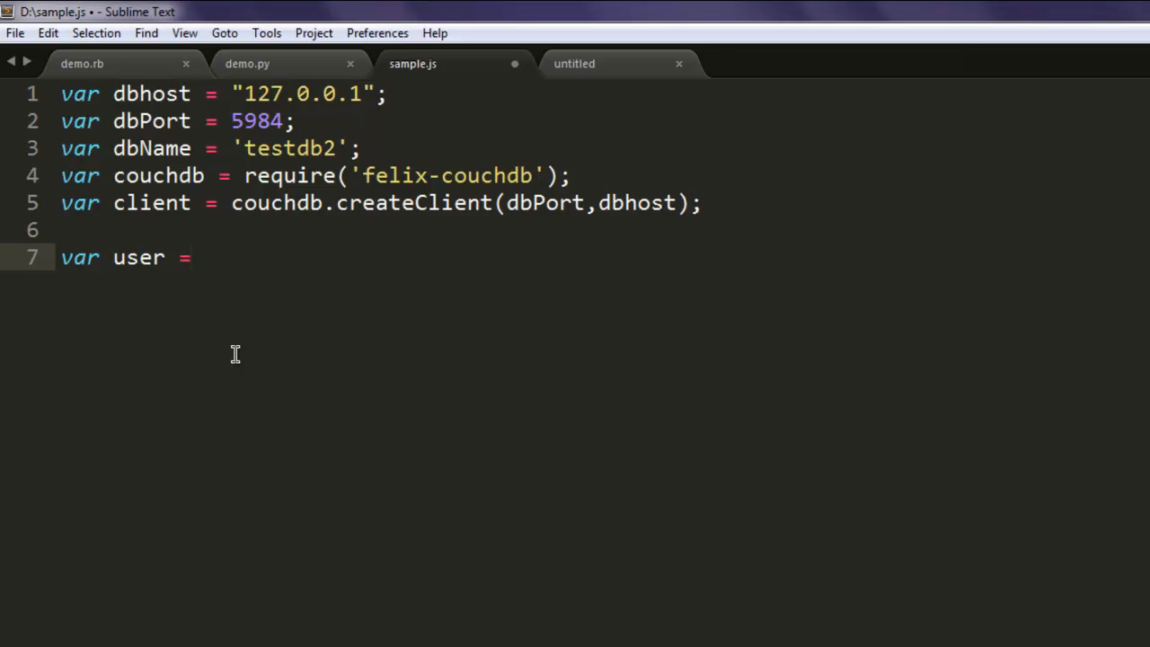
pyautogui.write('{')
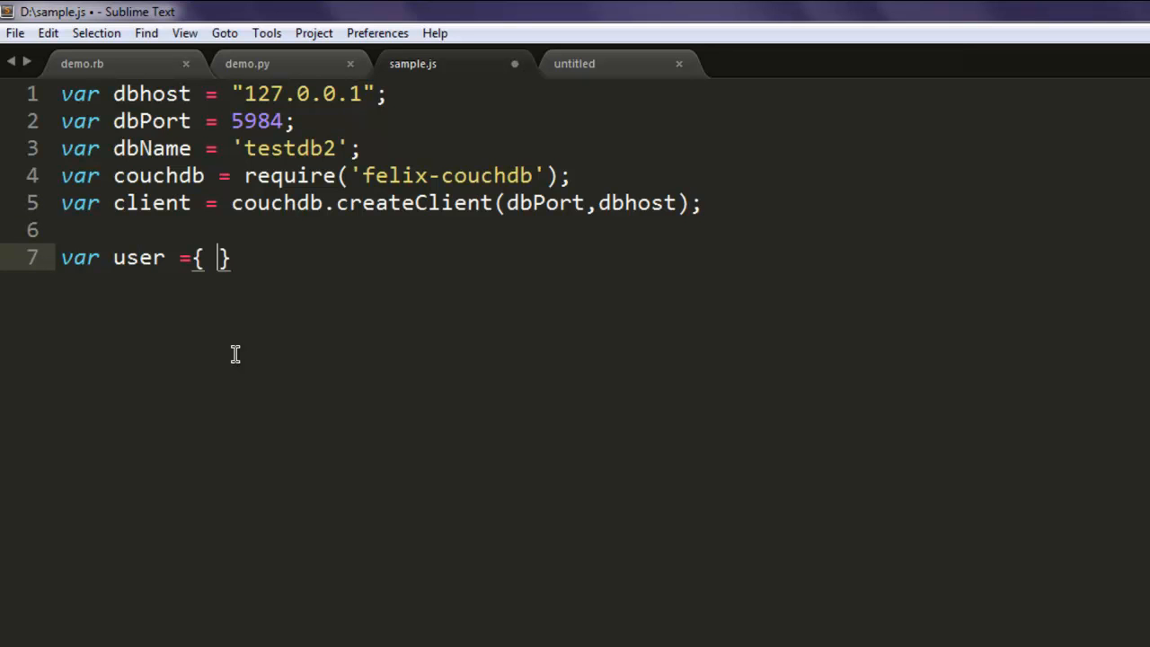
pyautogui.write('name')
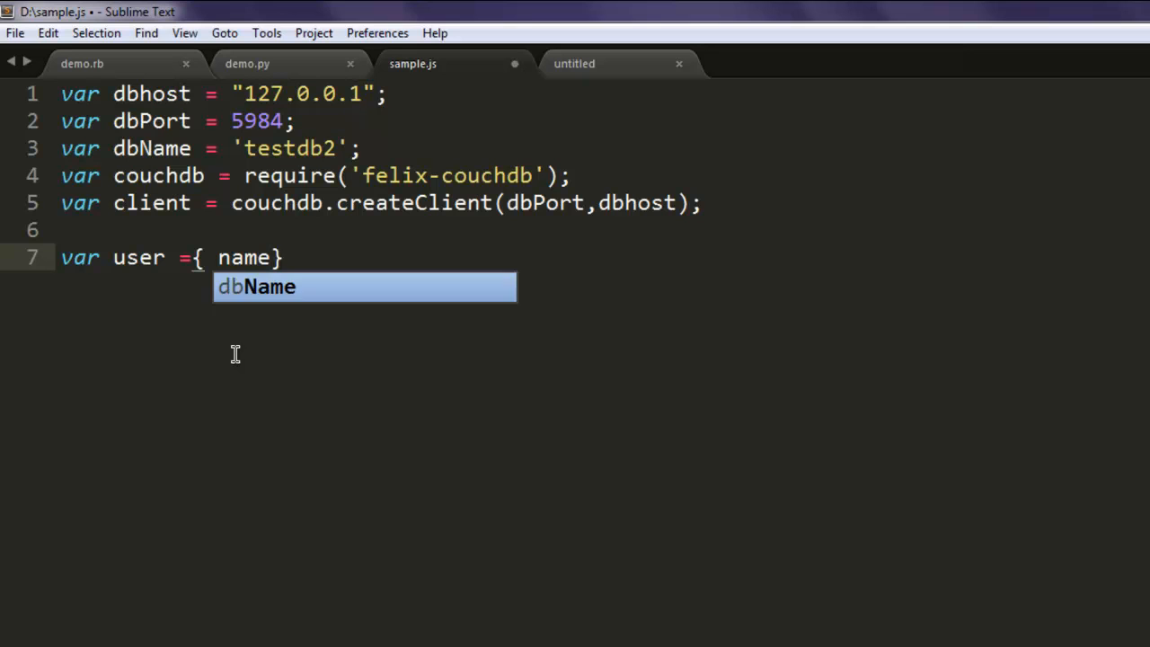
pyautogui.write(': "mahe"')
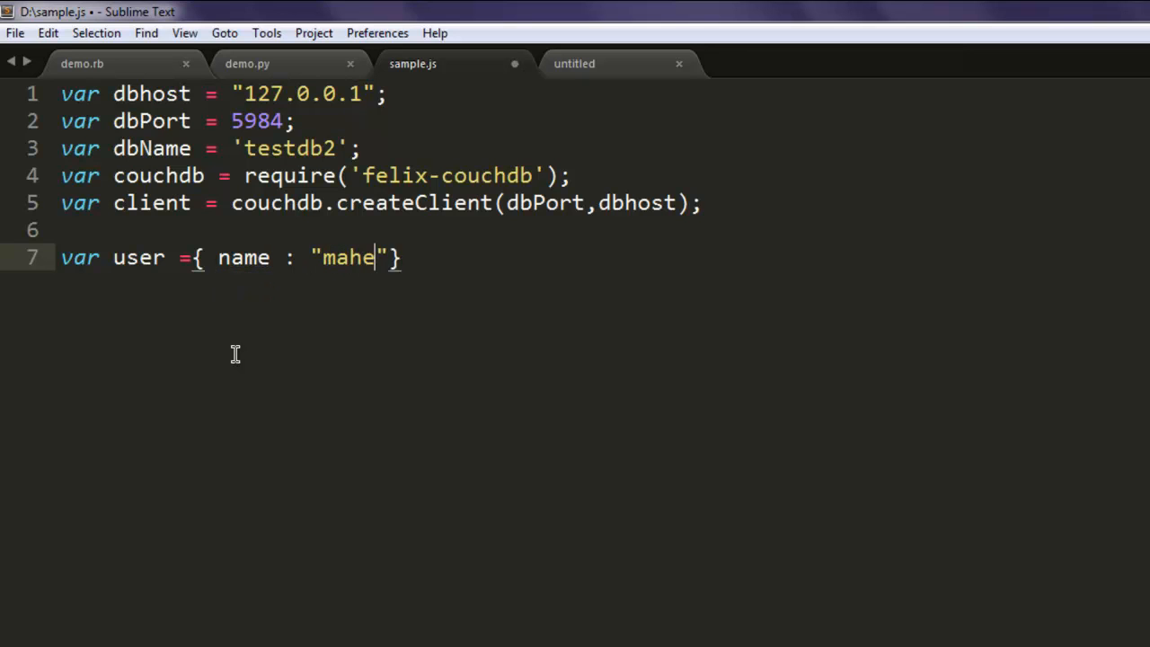
pyautogui.write('sh')
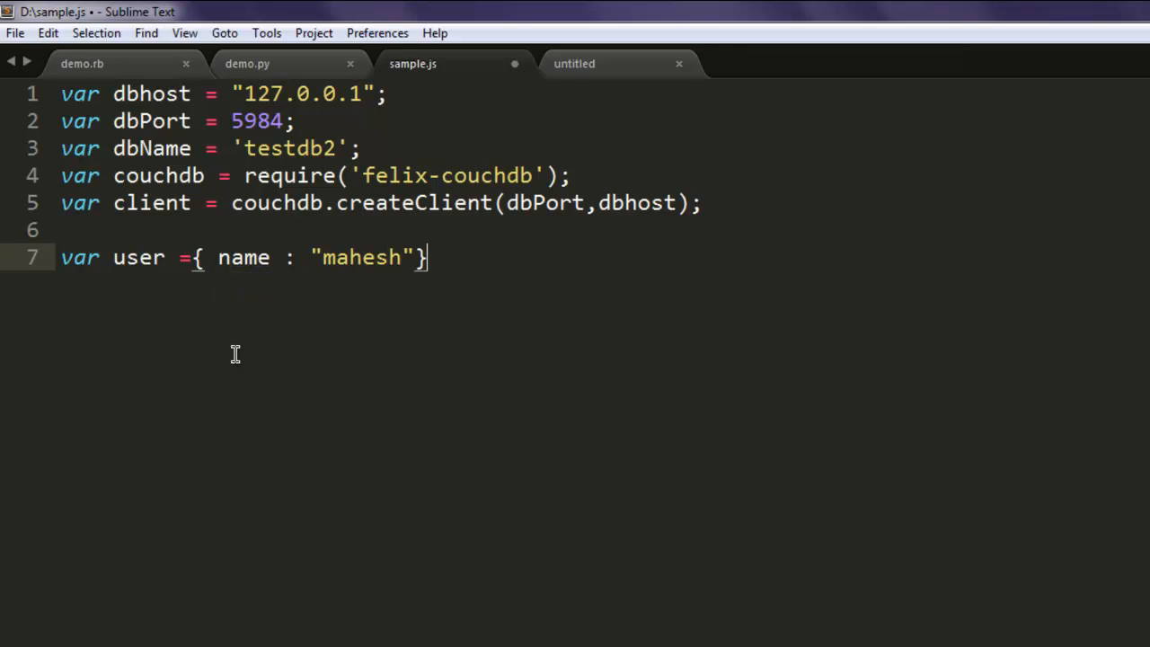
pyautogui.write(';')
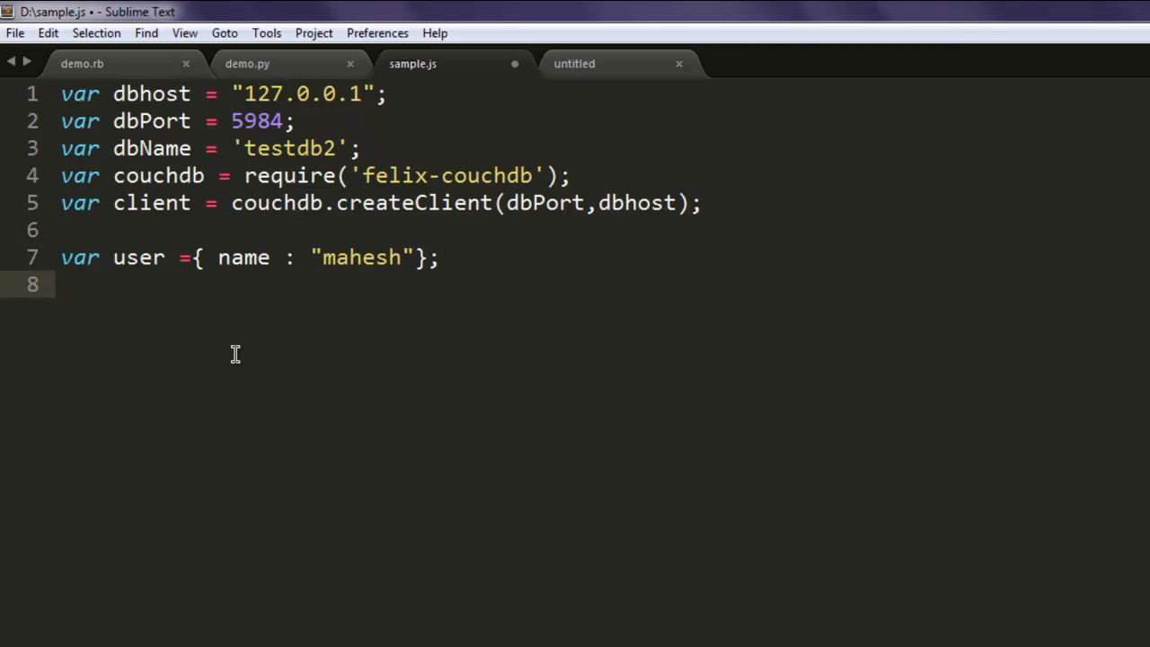
# - Declare var db = client.db(dbName)
pyautogui.write('var')
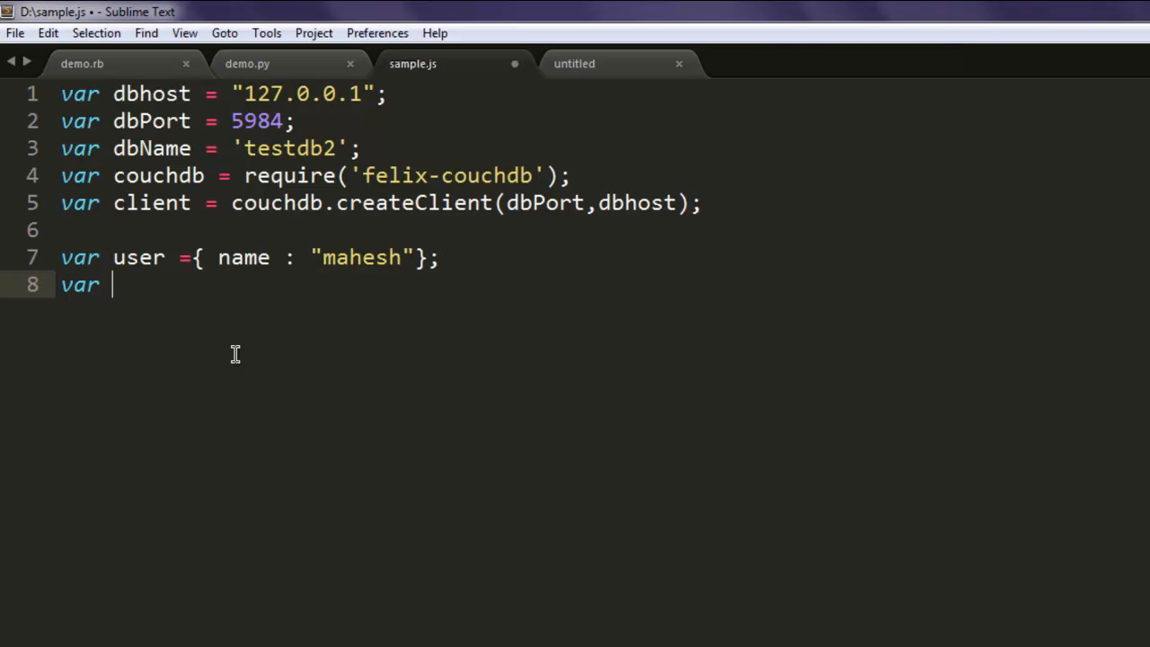
pyautogui.write('db =')
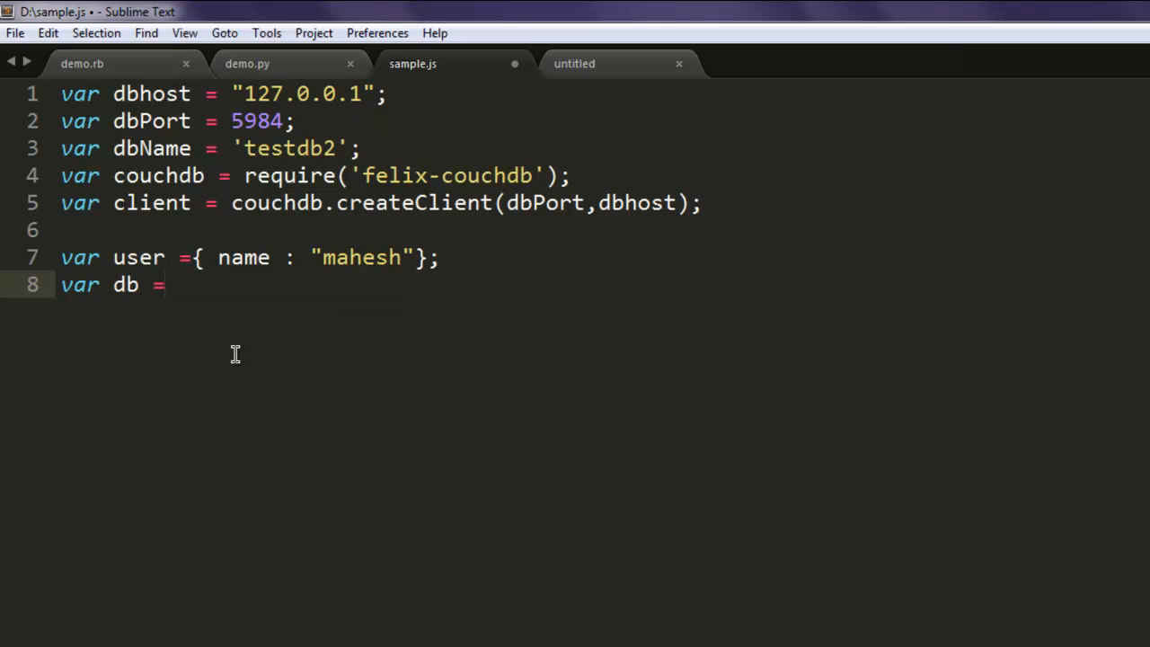
pyautogui.write('client.d')
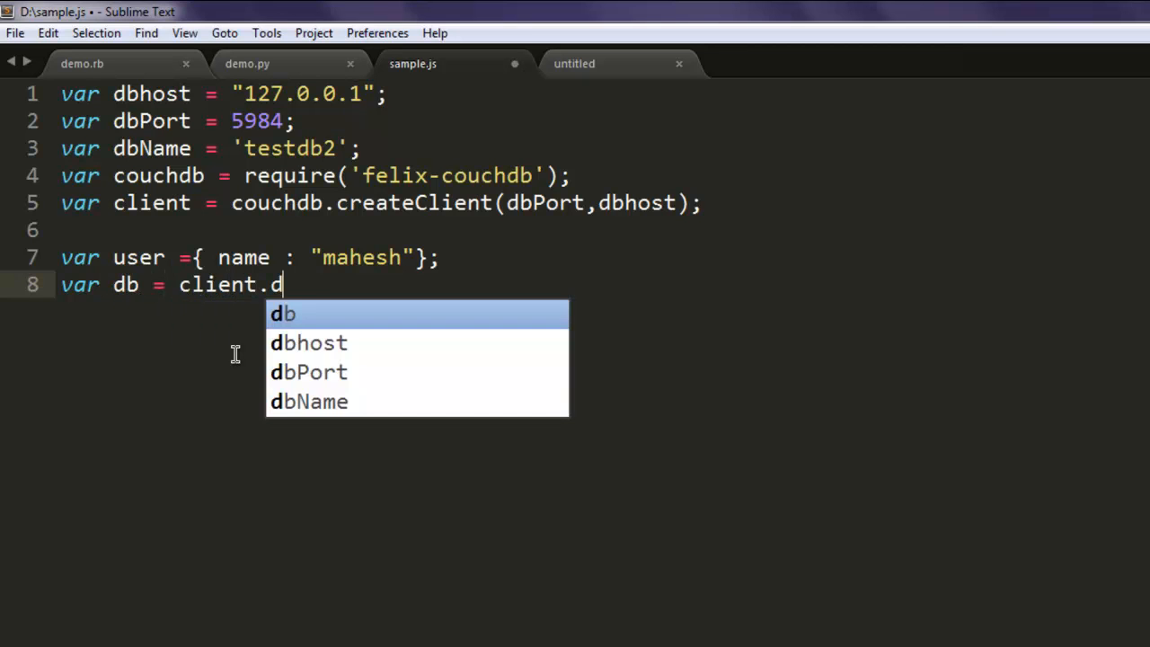
pyautogui.write('b(dbName')
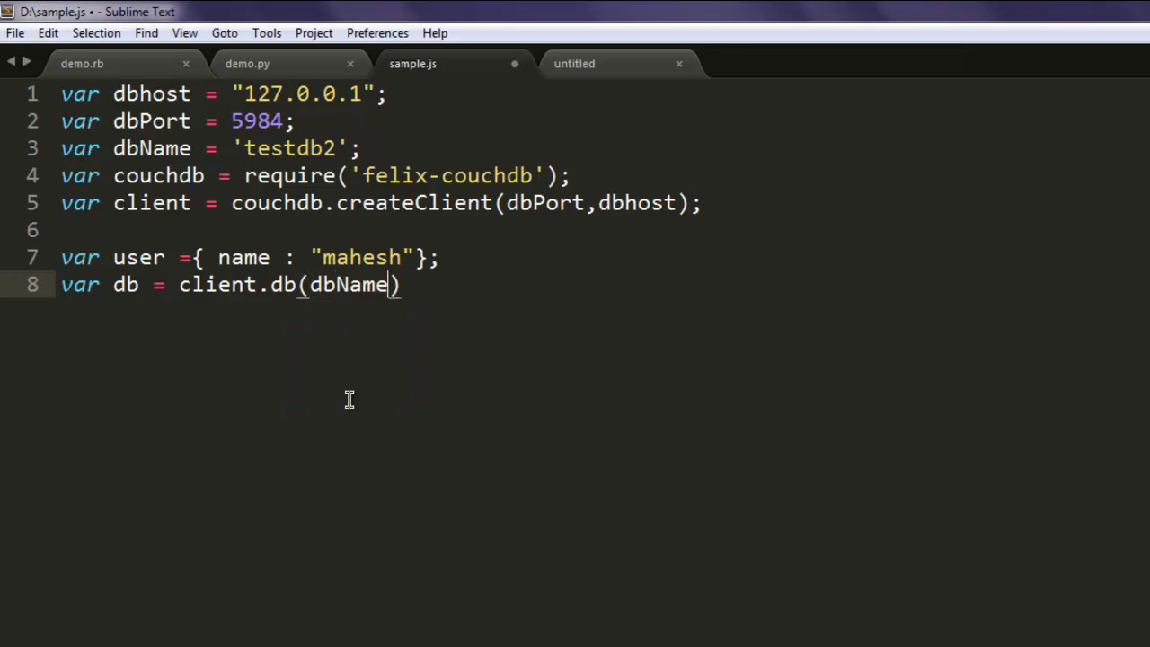
pyautogui.write(';')
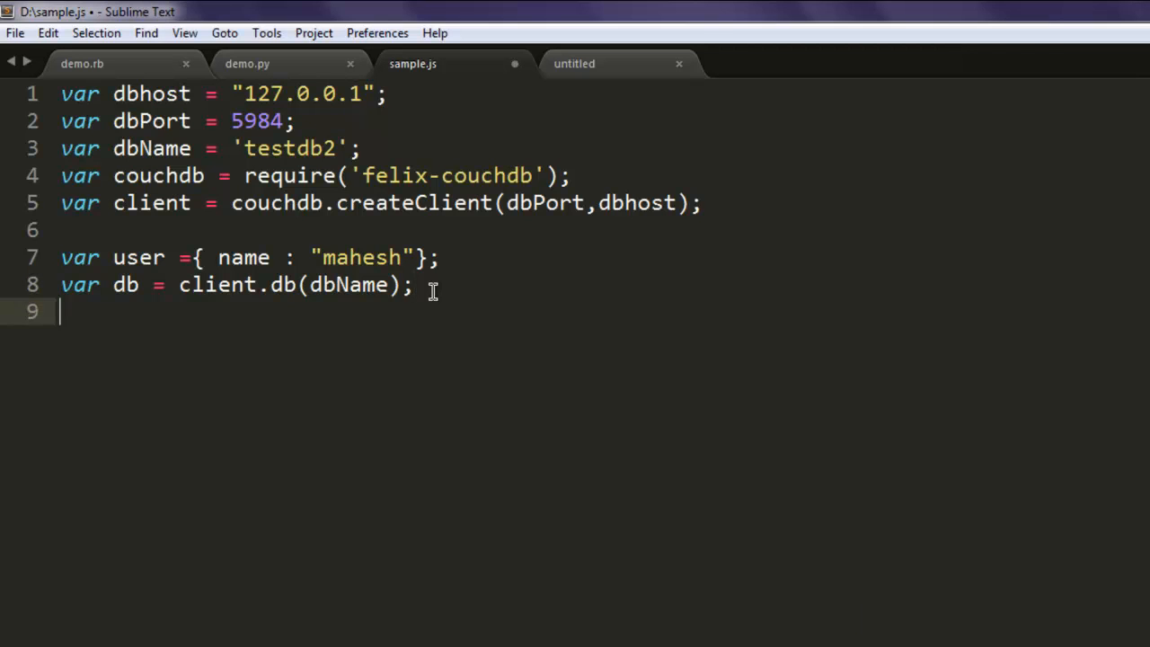
# - Write db.saveDoc('2609', user, function(err, doc)) below the db declaration
pyautogui.write('db')
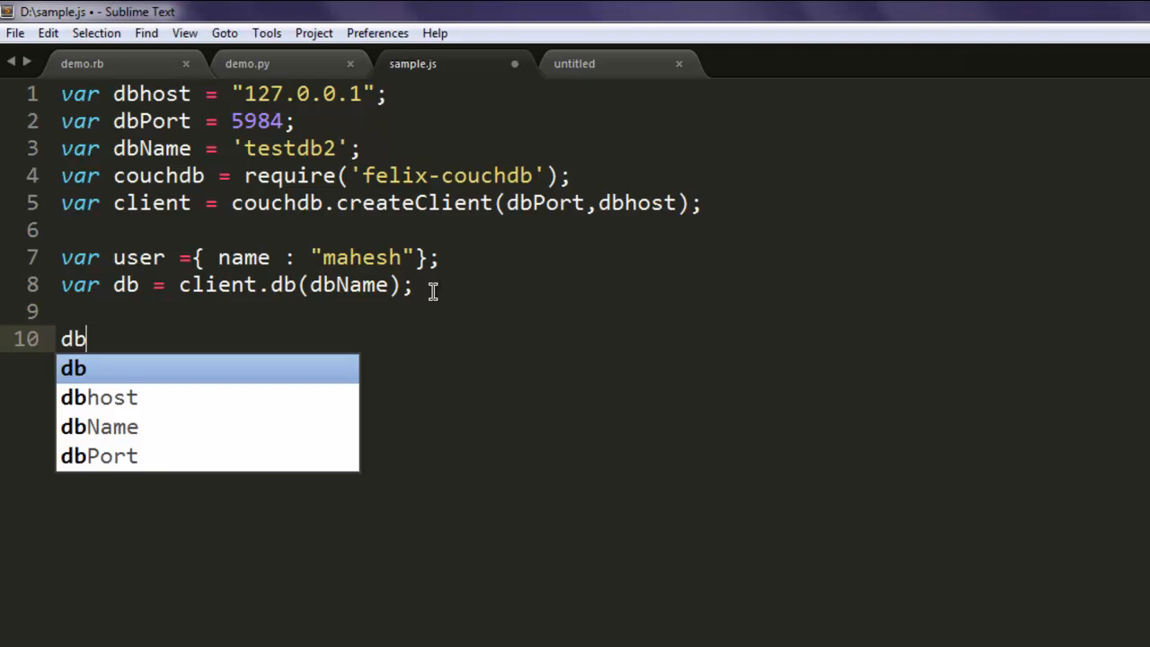
pyautogui.write('.saveD')
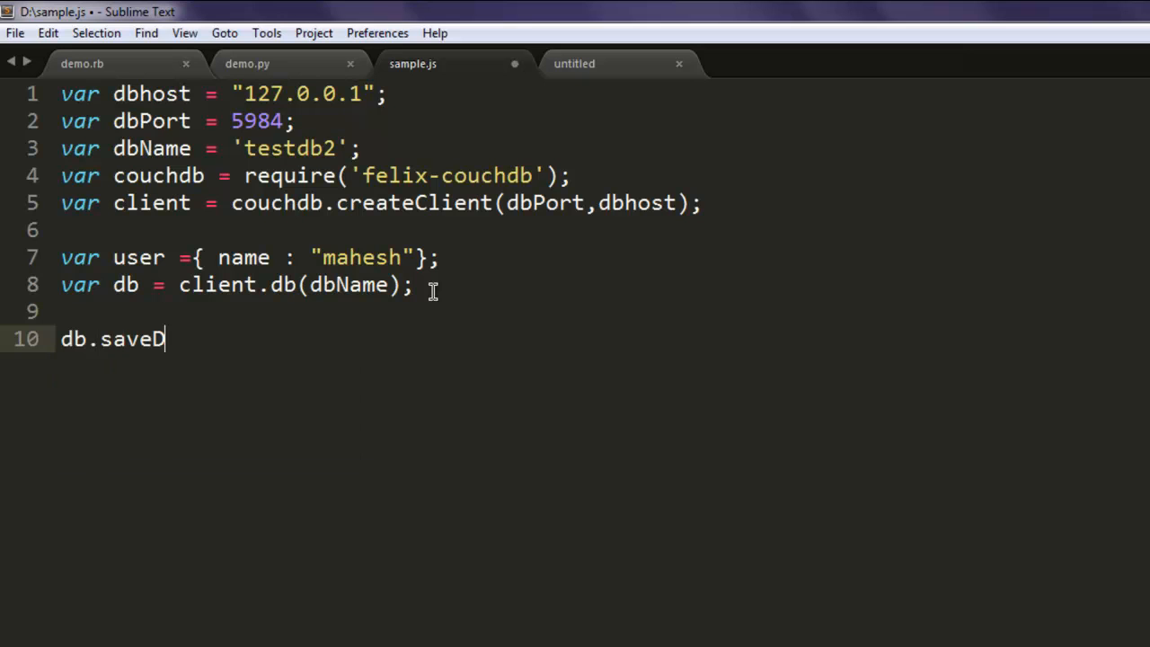
pyautogui.write('oc(')
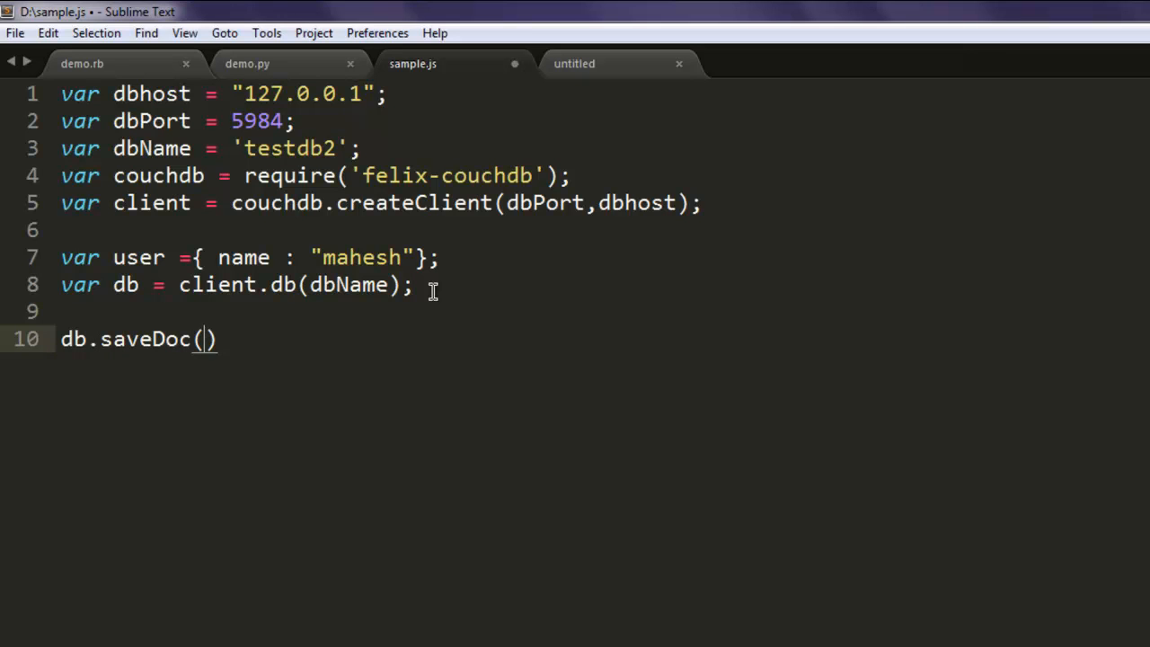
pyautogui.write("'26'")
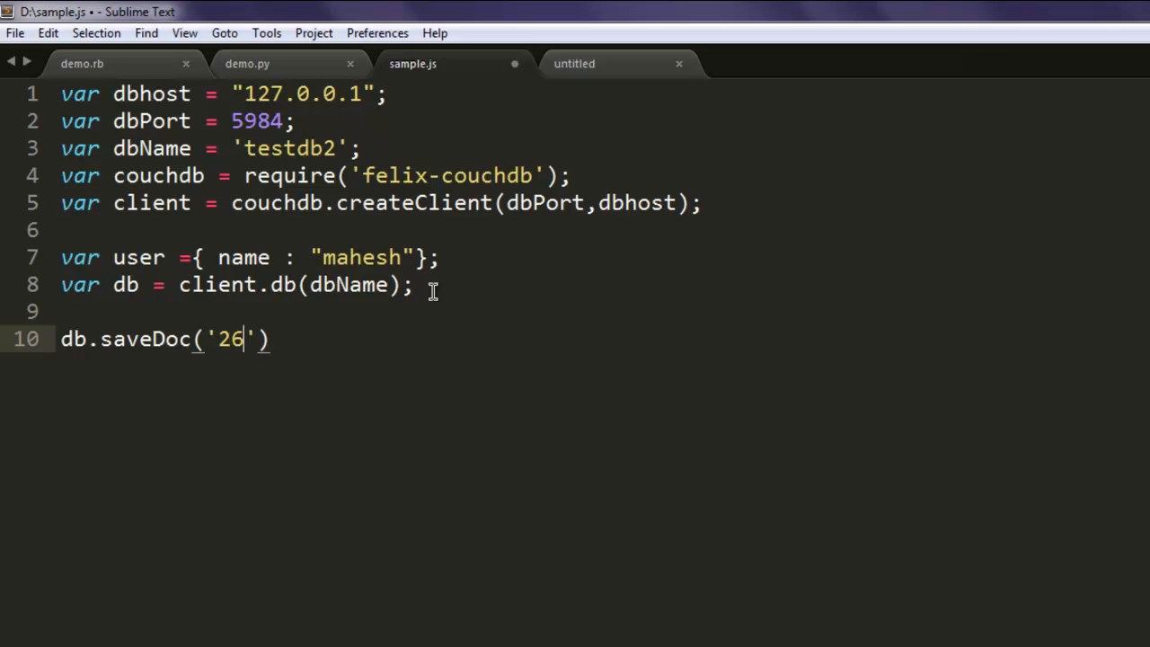
pyautogui.write('09')
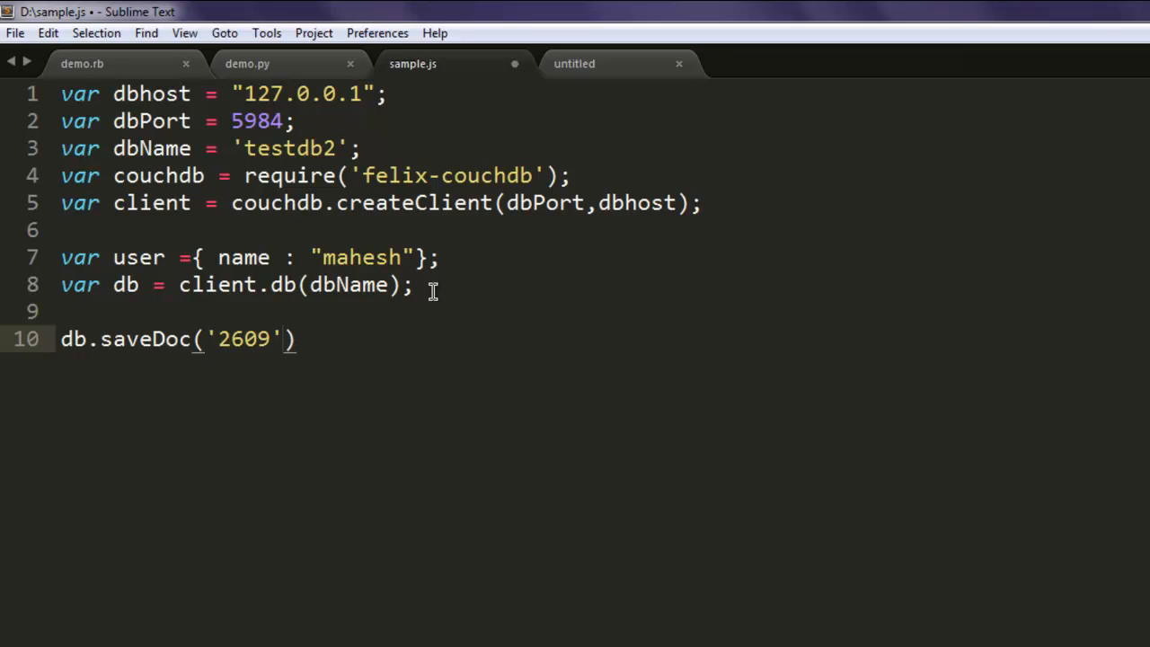
pyautogui.write(',')
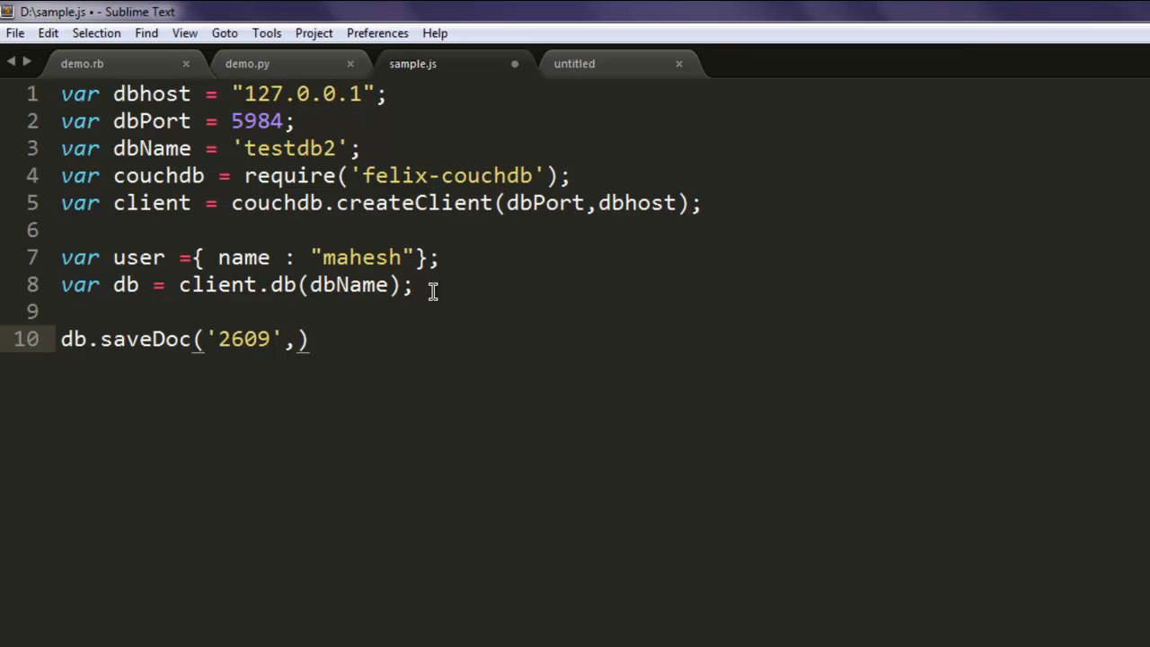
pyautogui.write('user,')
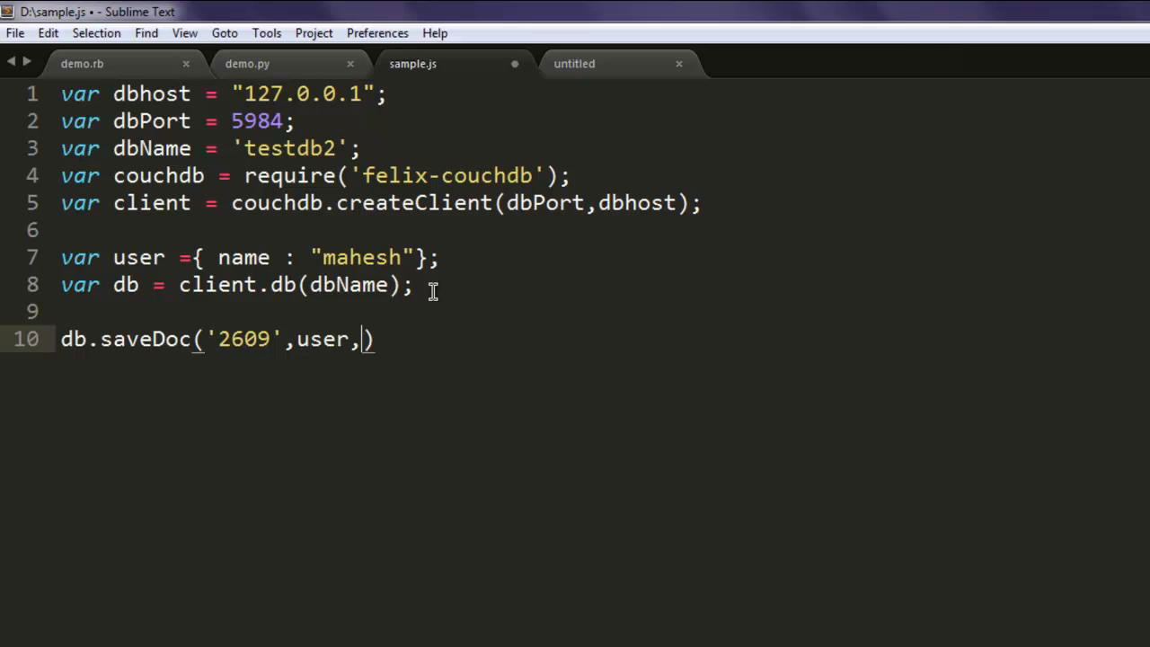
pyautogui.write('function')
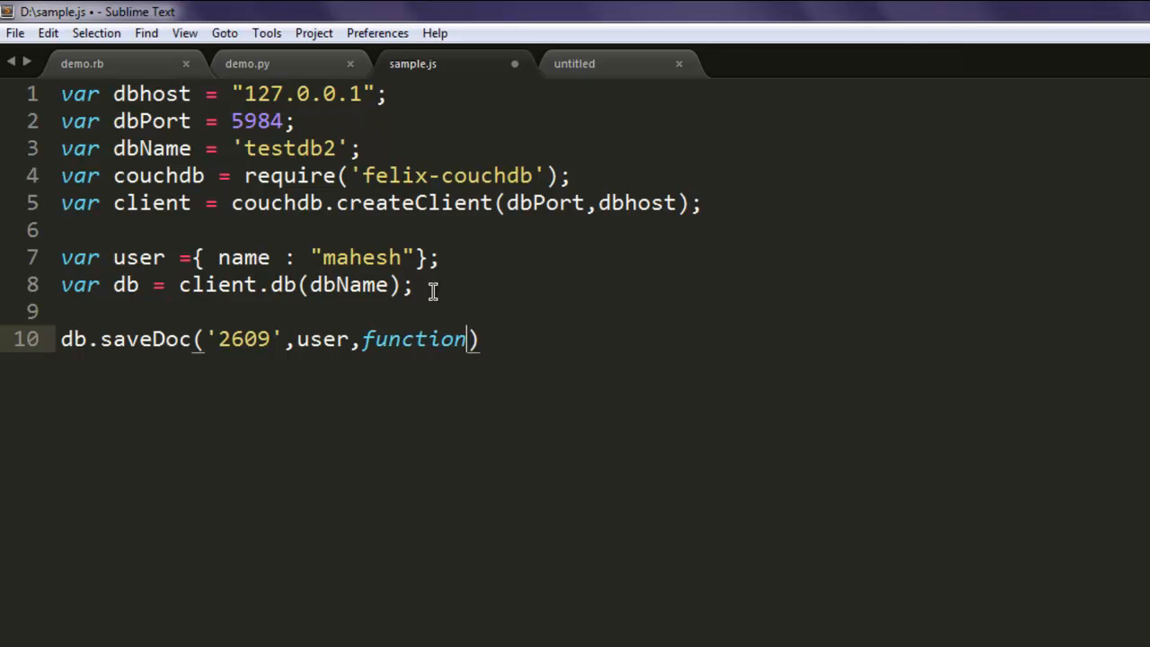
pyautogui.write('()')
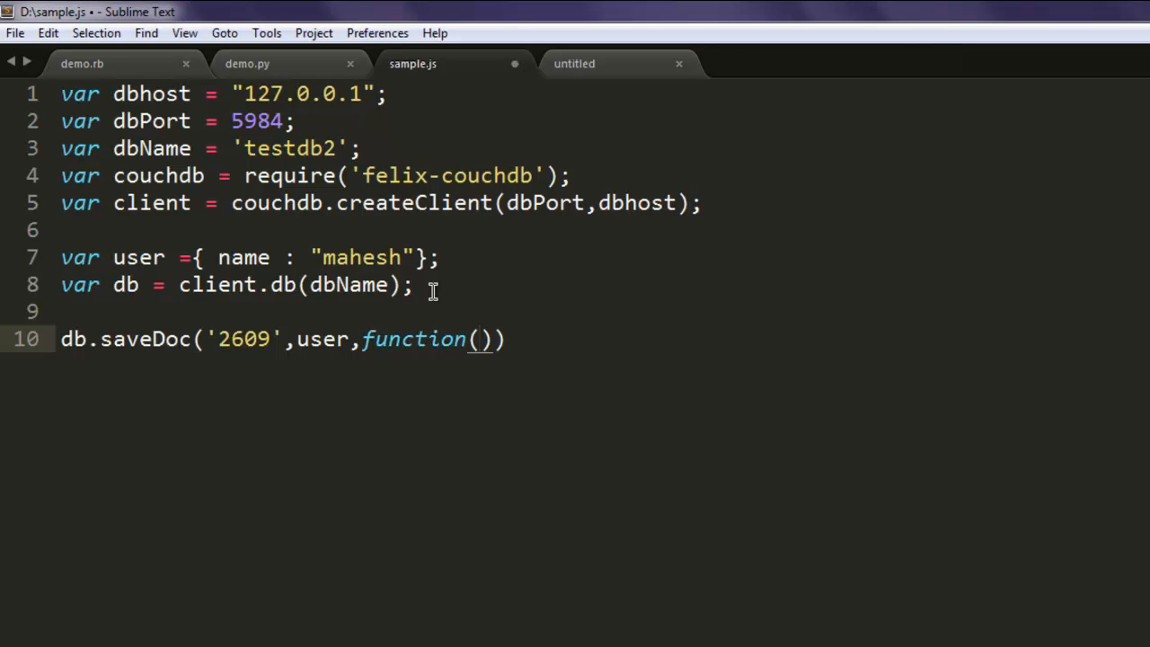
pyautogui.write('err')
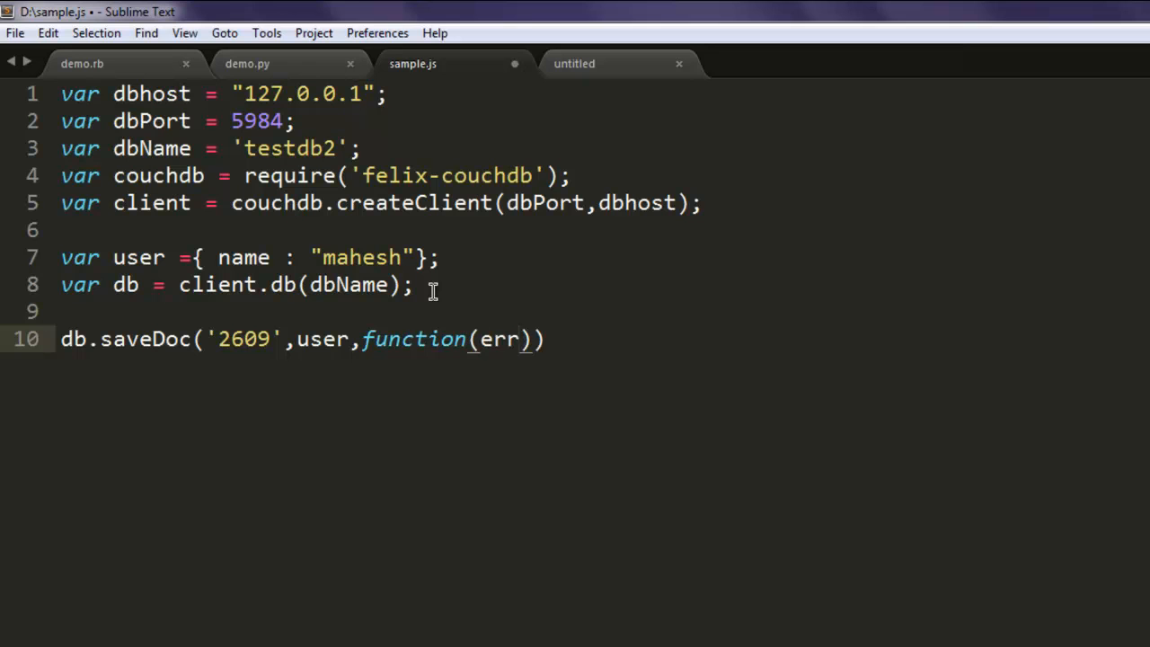
pyautogui.write('doc')
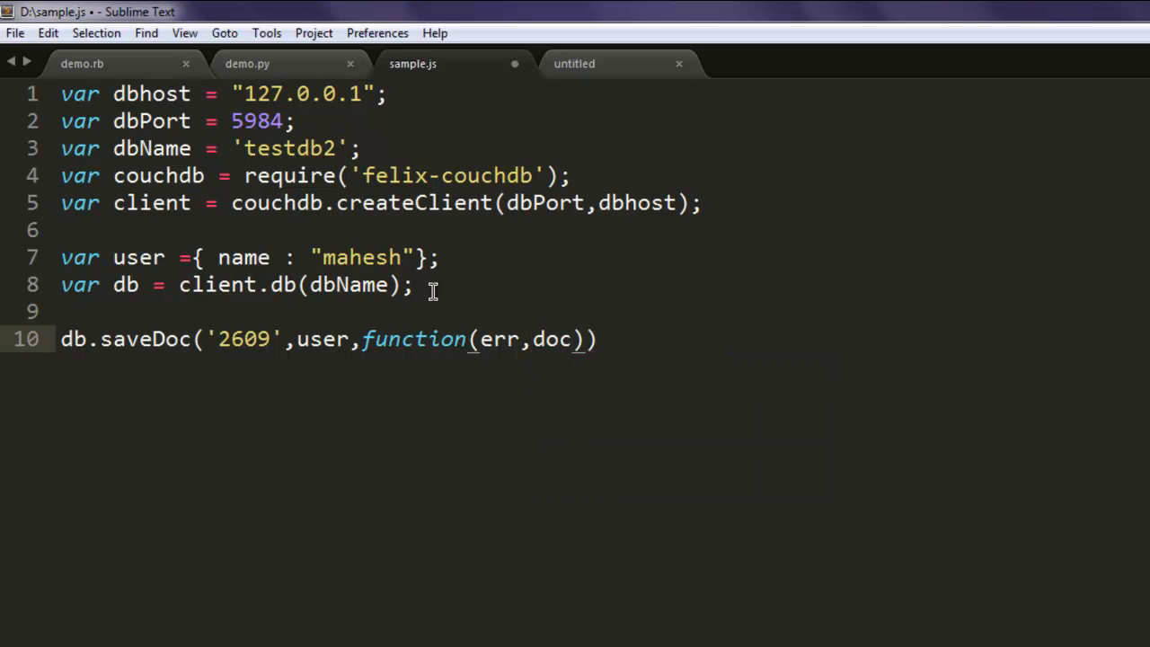
# - In the callback, log JSON.stringify(err) when err is set
pyautogui.write('{')
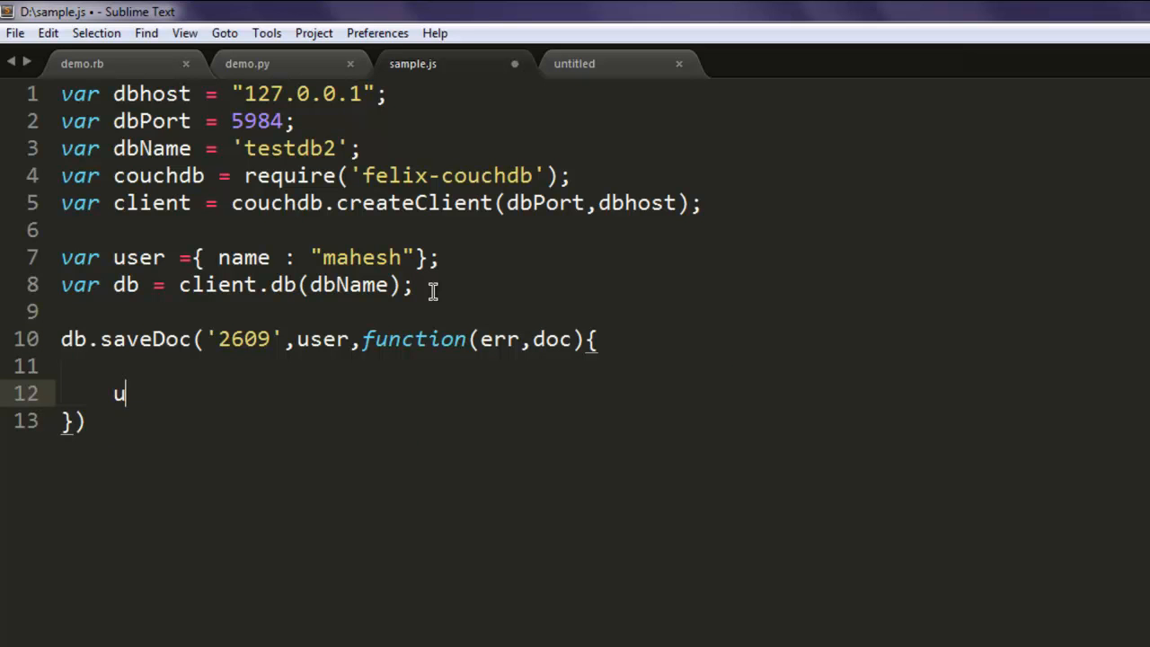
pyautogui.write('if(err')
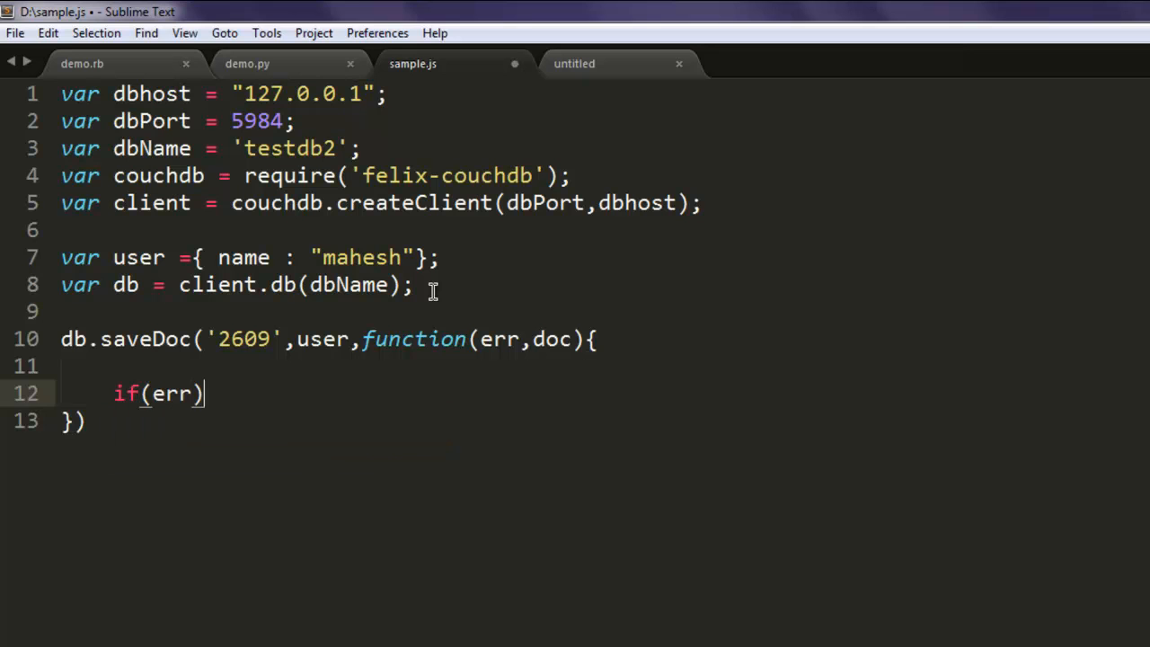
pyautogui.write('{')
pyautogui.write('console.log(')
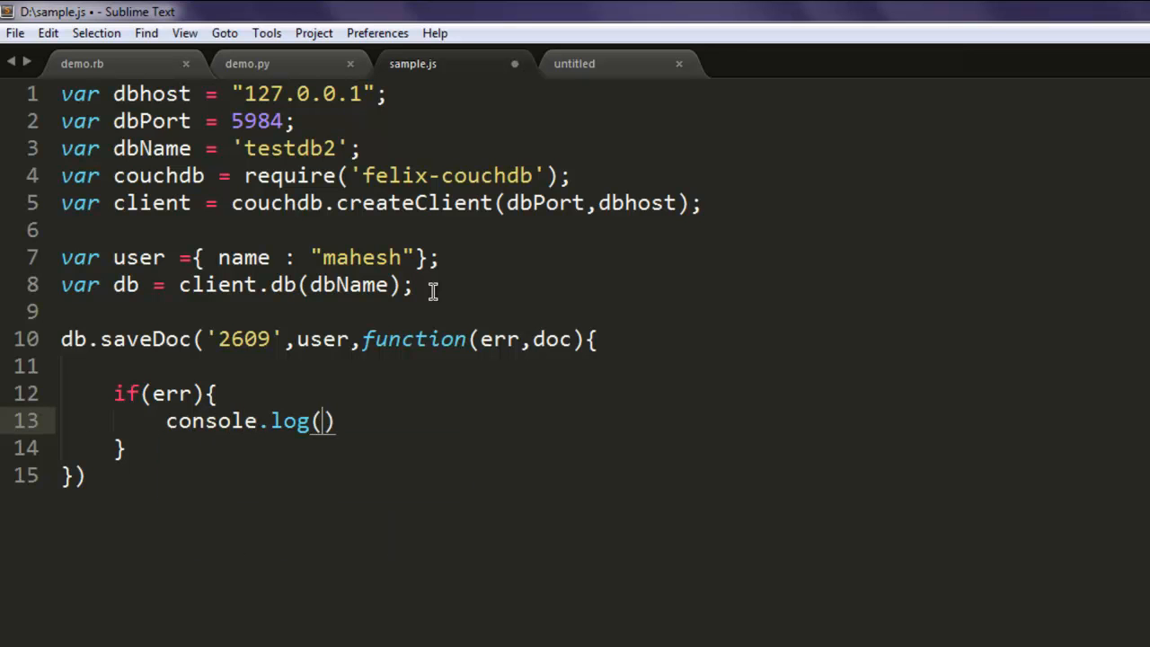
pyautogui.write('JSON.')
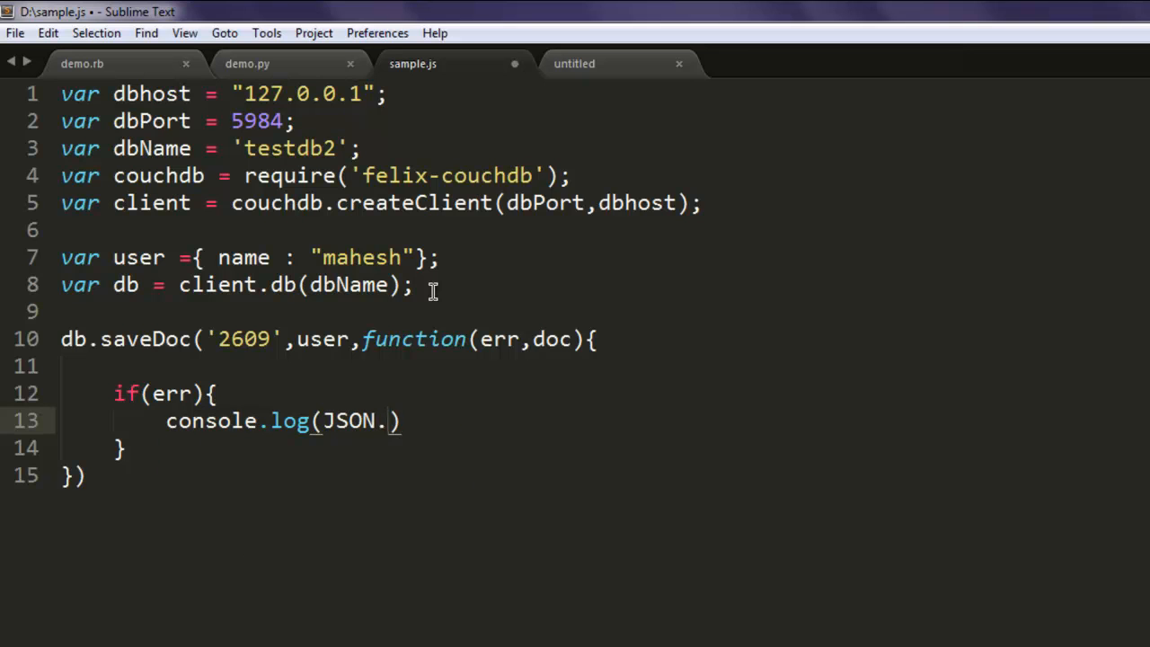
pyautogui.write('string')
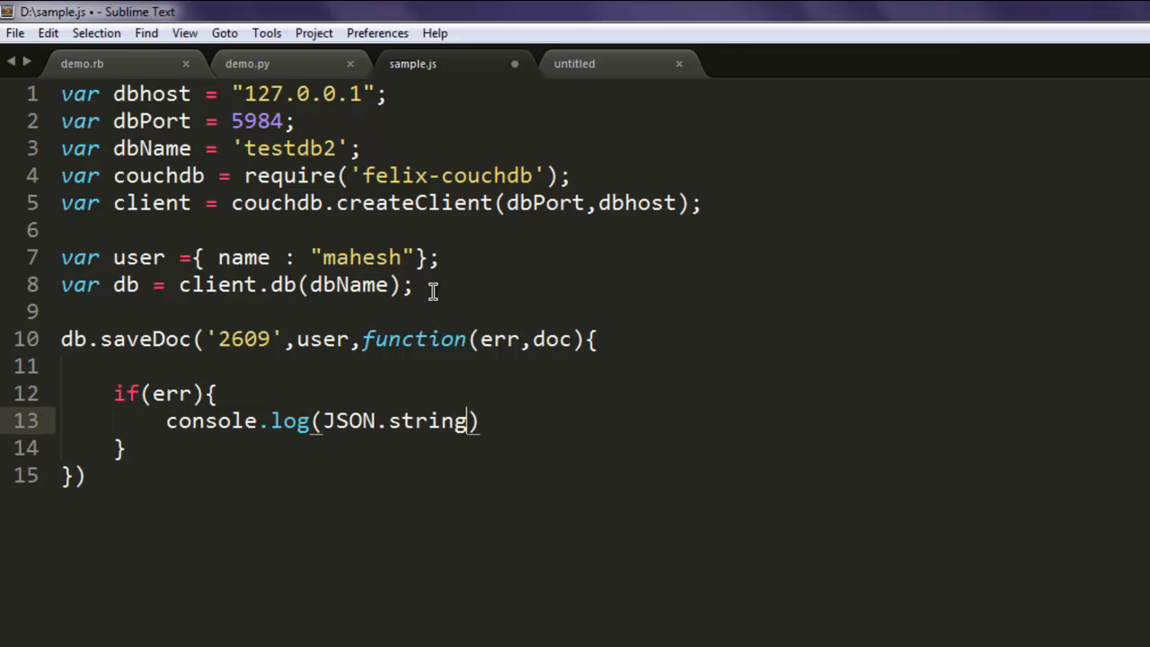
pyautogui.write('ify')
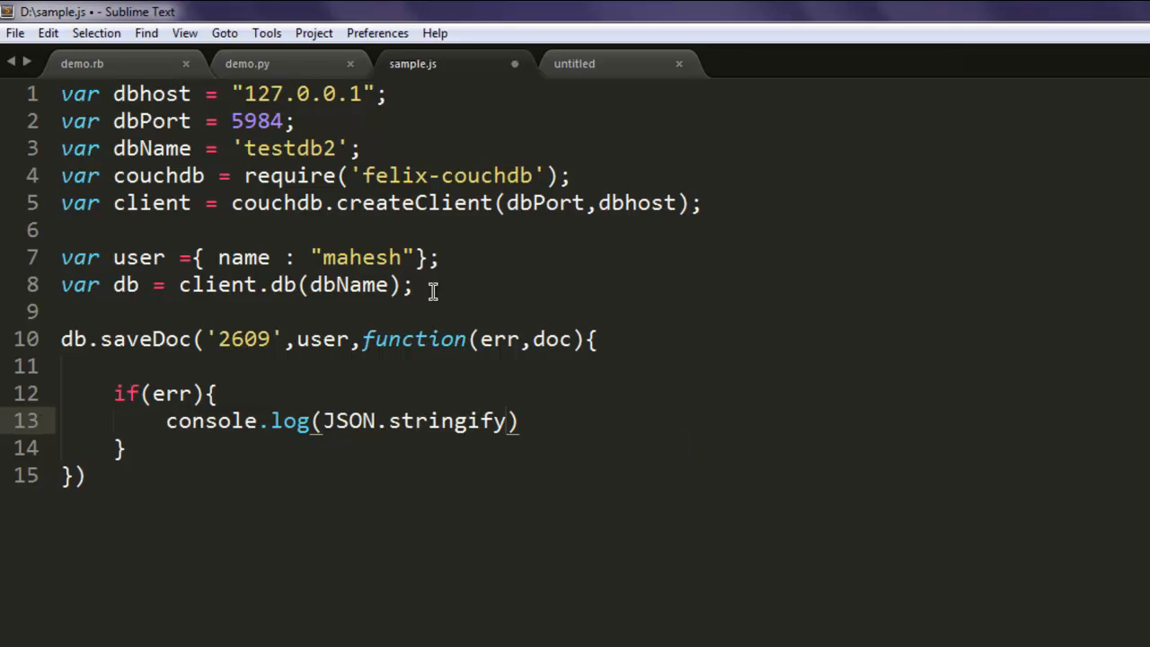
pyautogui.write('(err)')
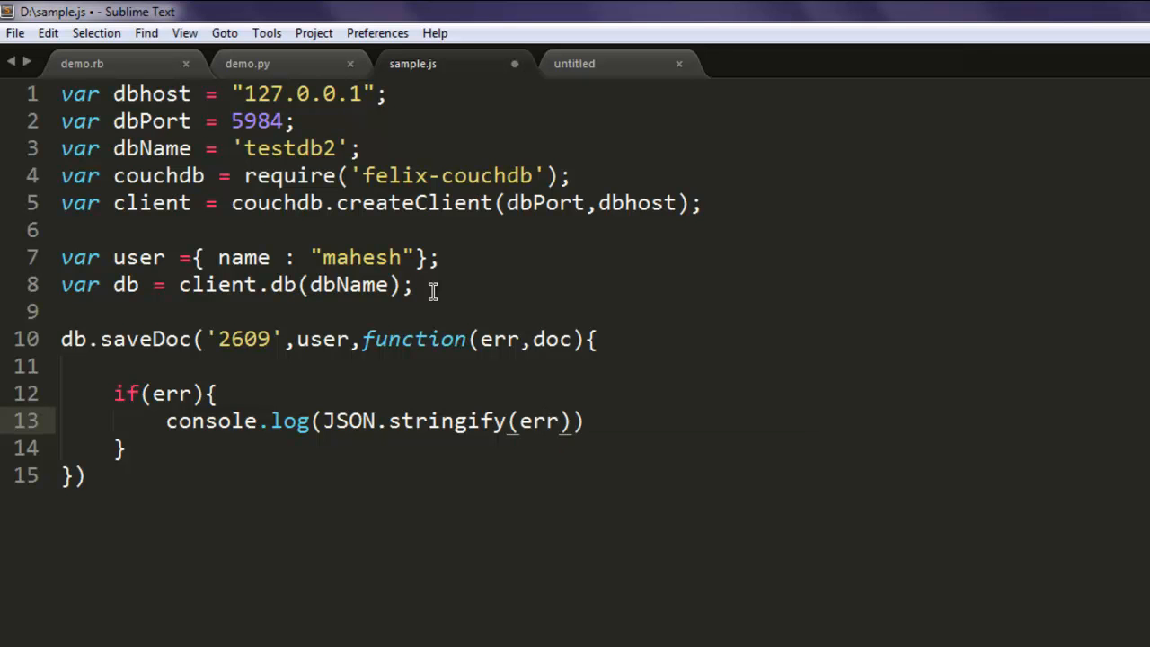
pyautogui.write(';')
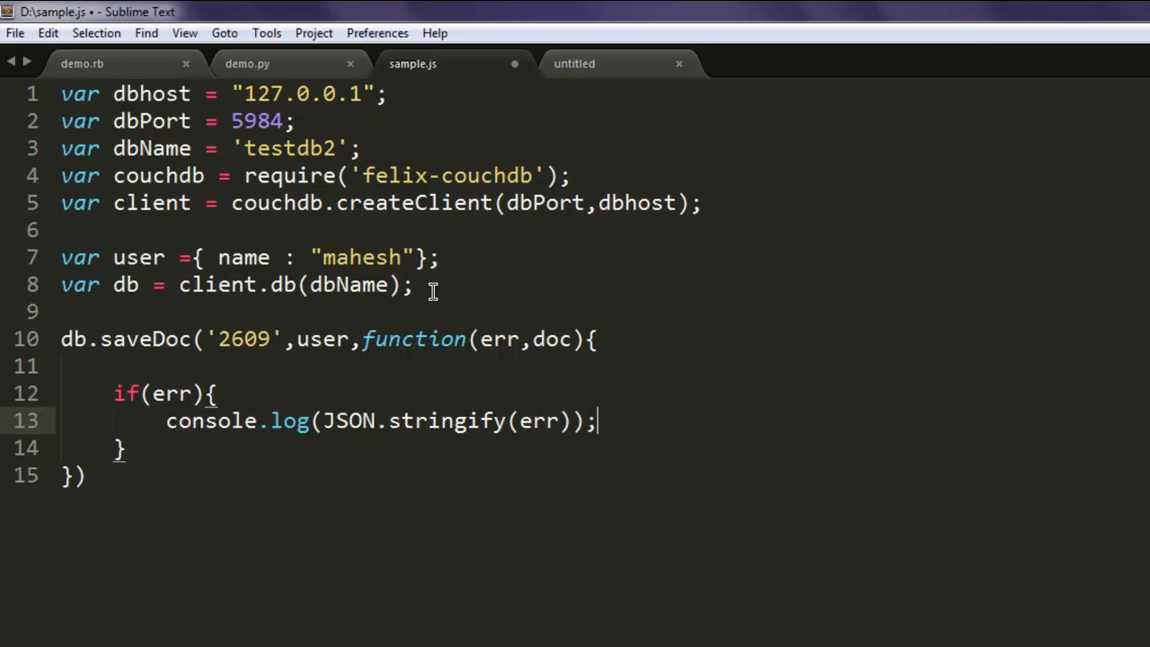
# - Add an else branch logging 'Saved user name'
pyautogui.write('else')
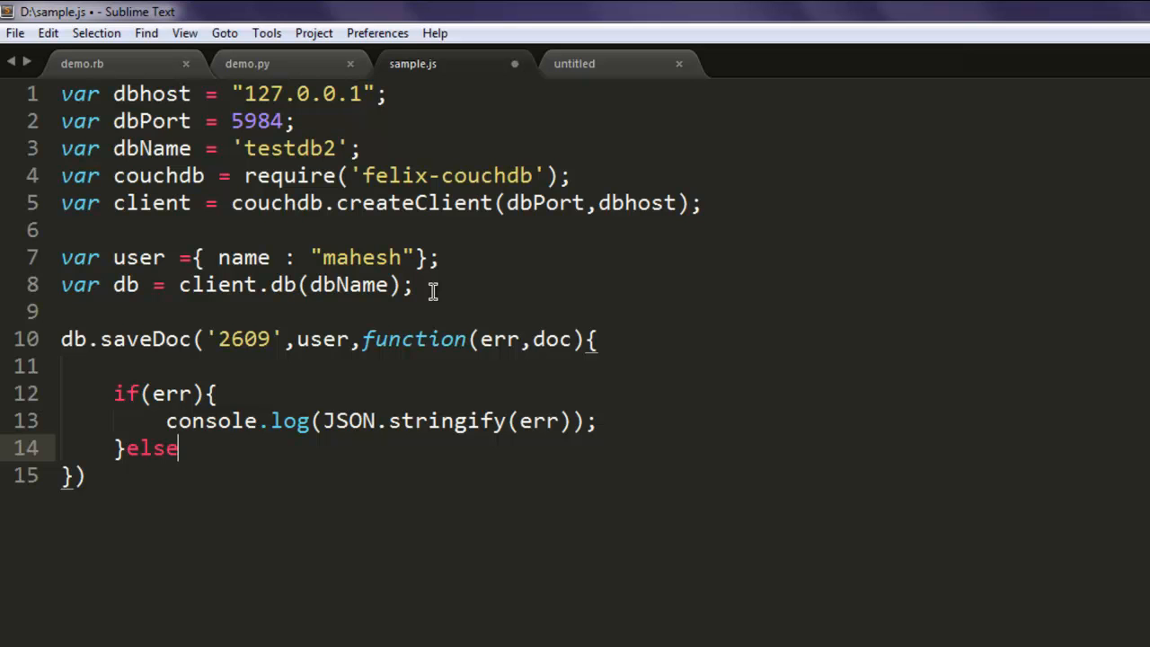
pyautogui.write('(')
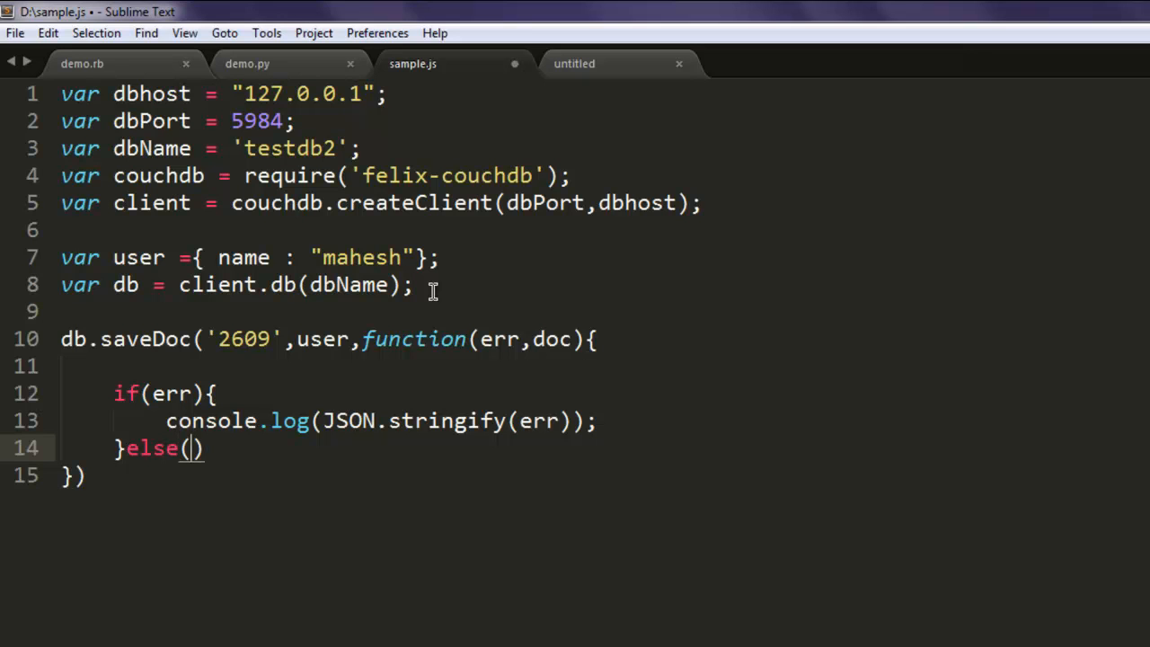
pyautogui.write('{')
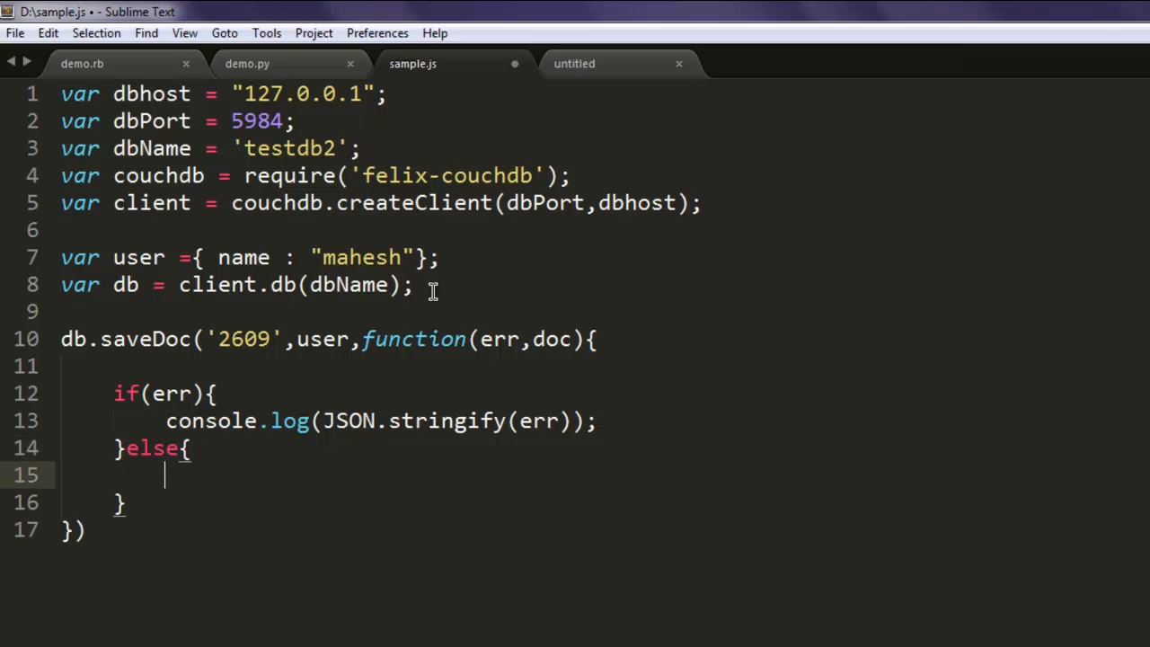
pyautogui.write('console.l')
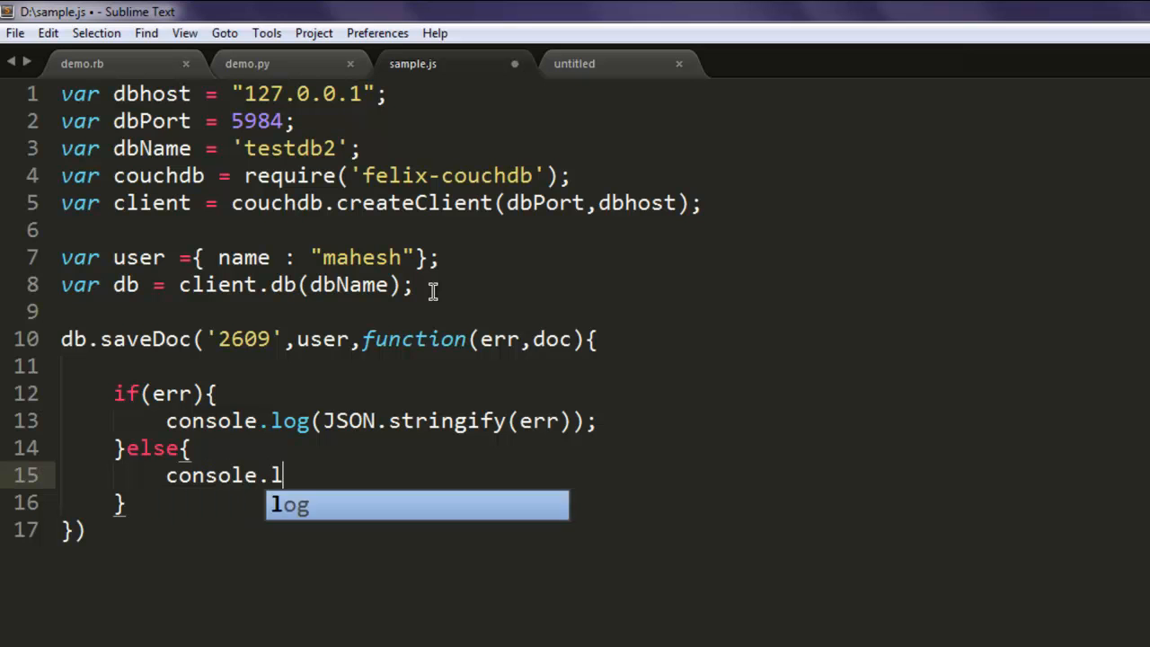
pyautogui.press('Tab')
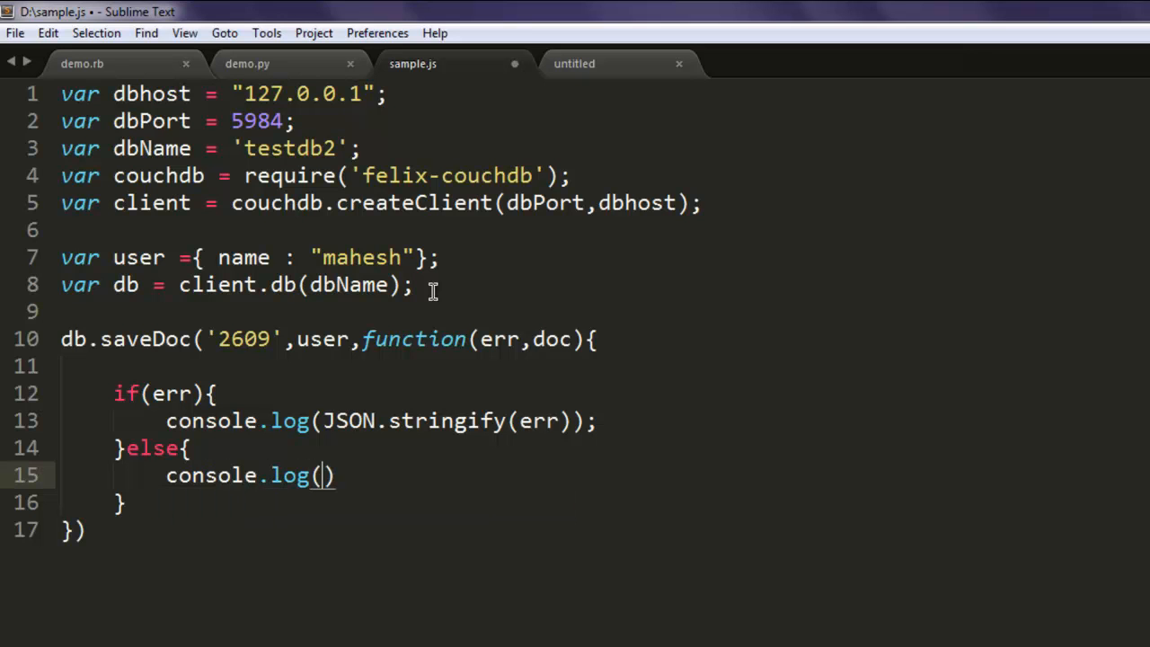
pyautogui.write("Saved user name'")
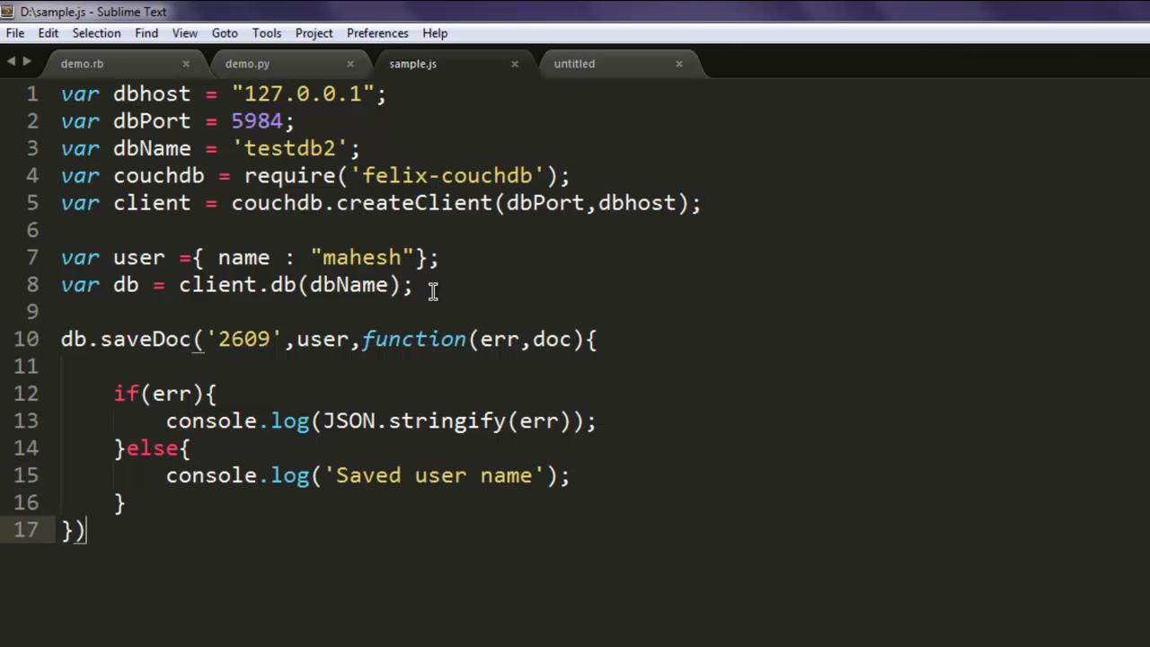
pyautogui.write(';')
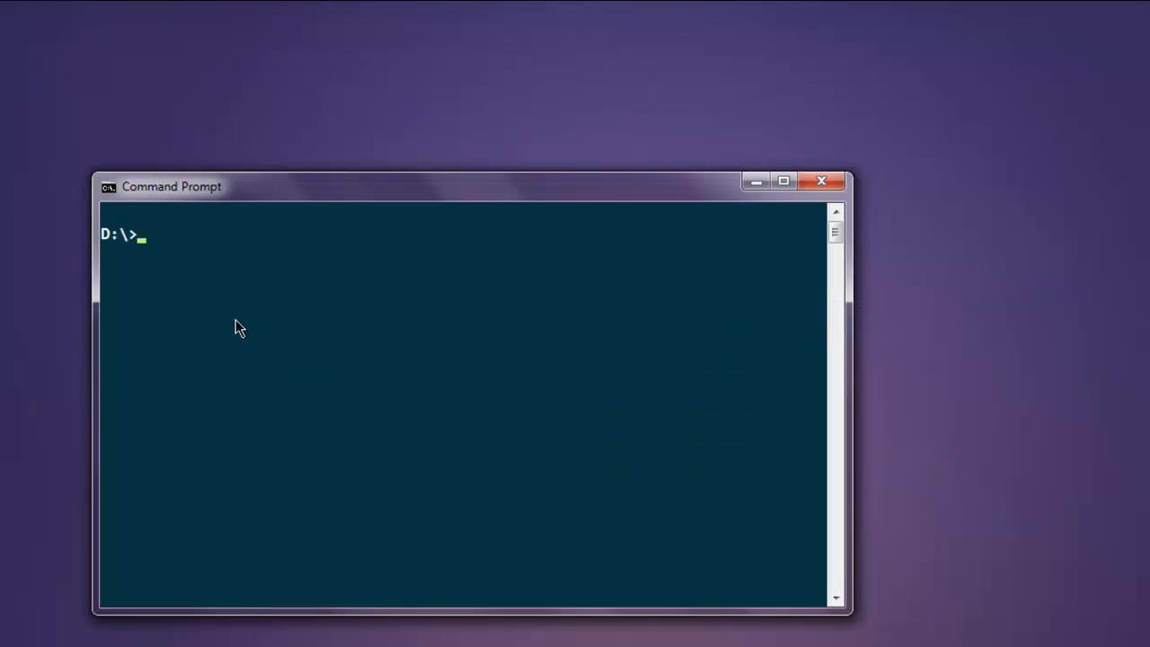
# - Run node sample.js at the D:\> prompt
pyautogui.write('node sample')
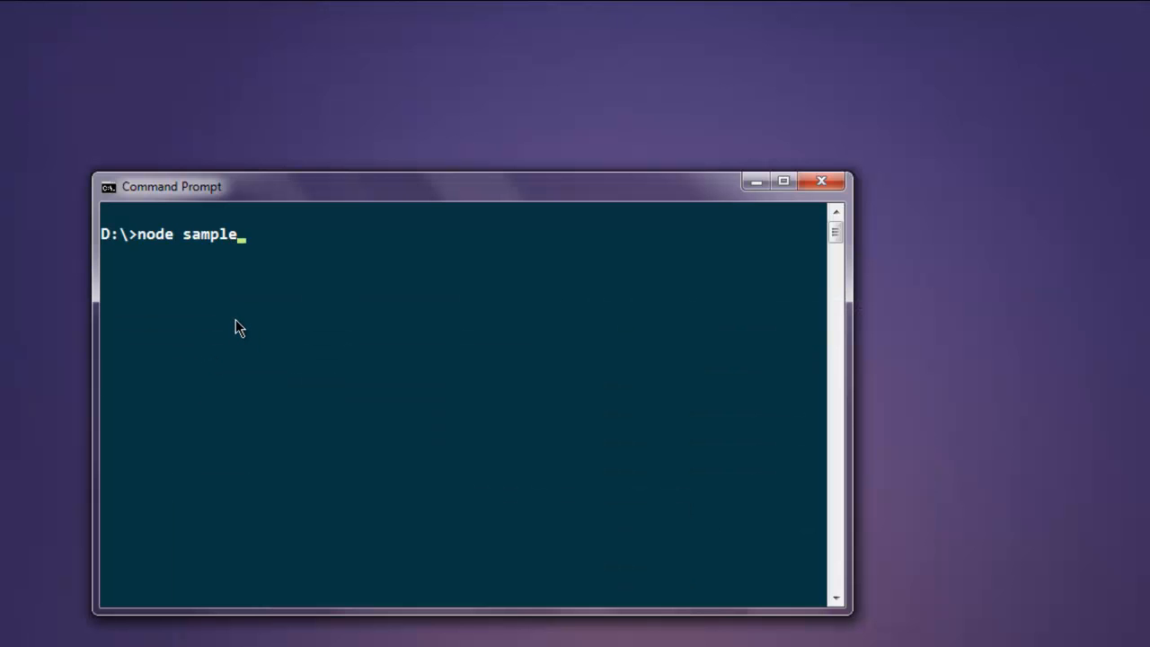
pyautogui.write('.js')
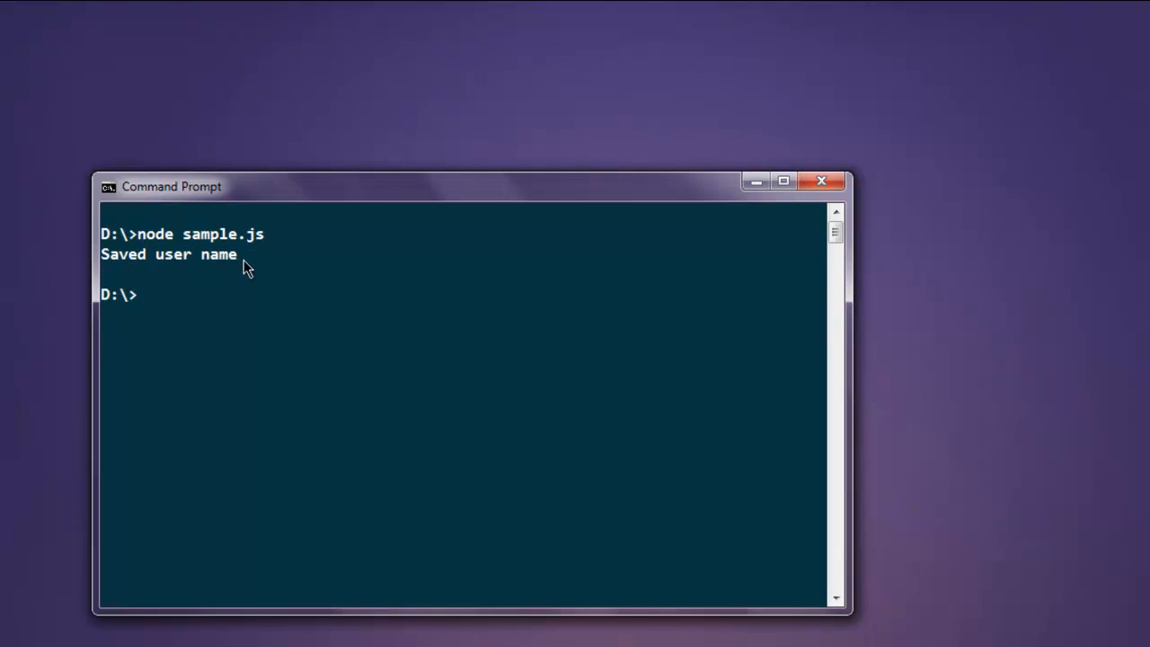
pyautogui.moveTo(232, 306)
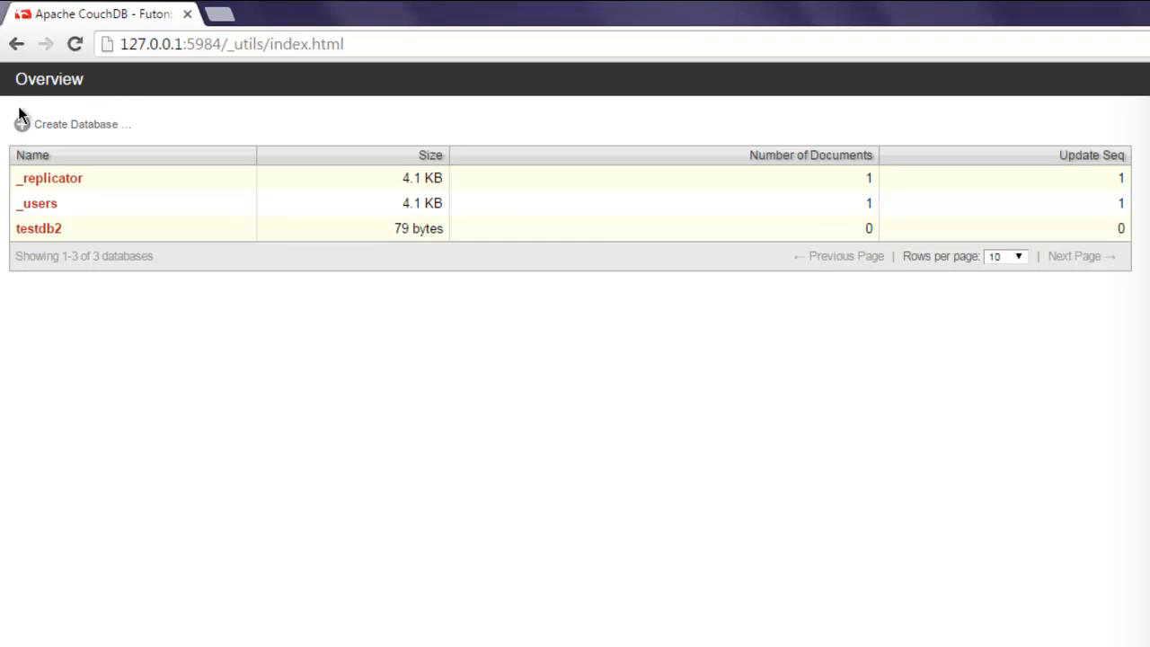
pyautogui.moveTo(38, 334)
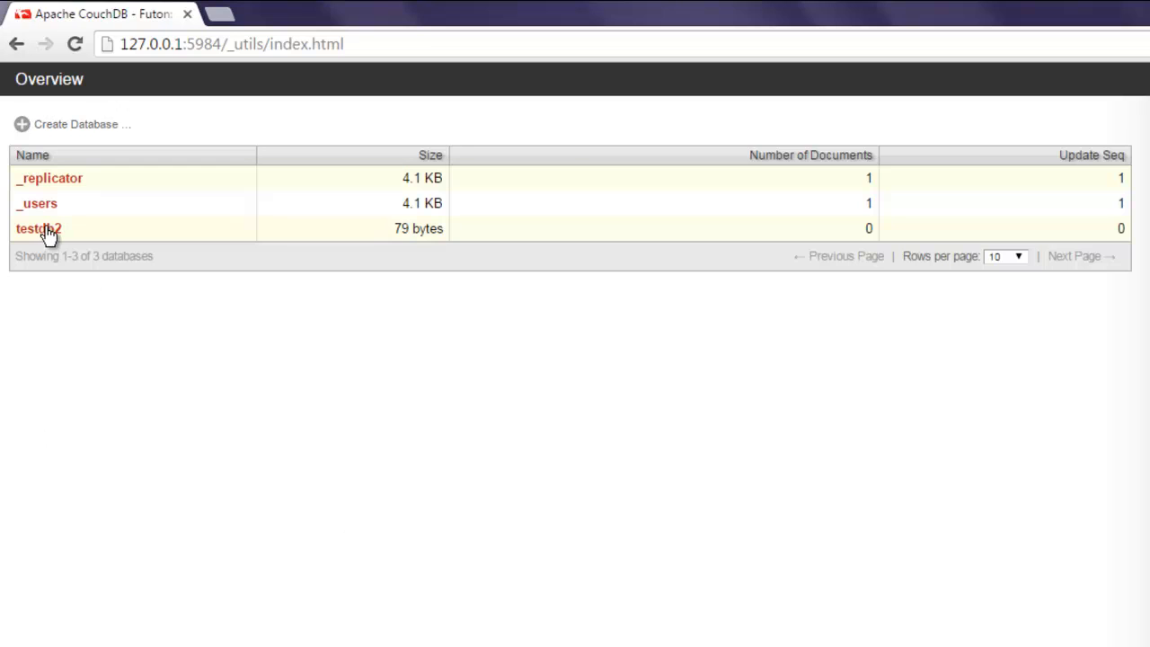
# - Open testdb2 in Futon and view the document 2609
pyautogui.click(38, 228)
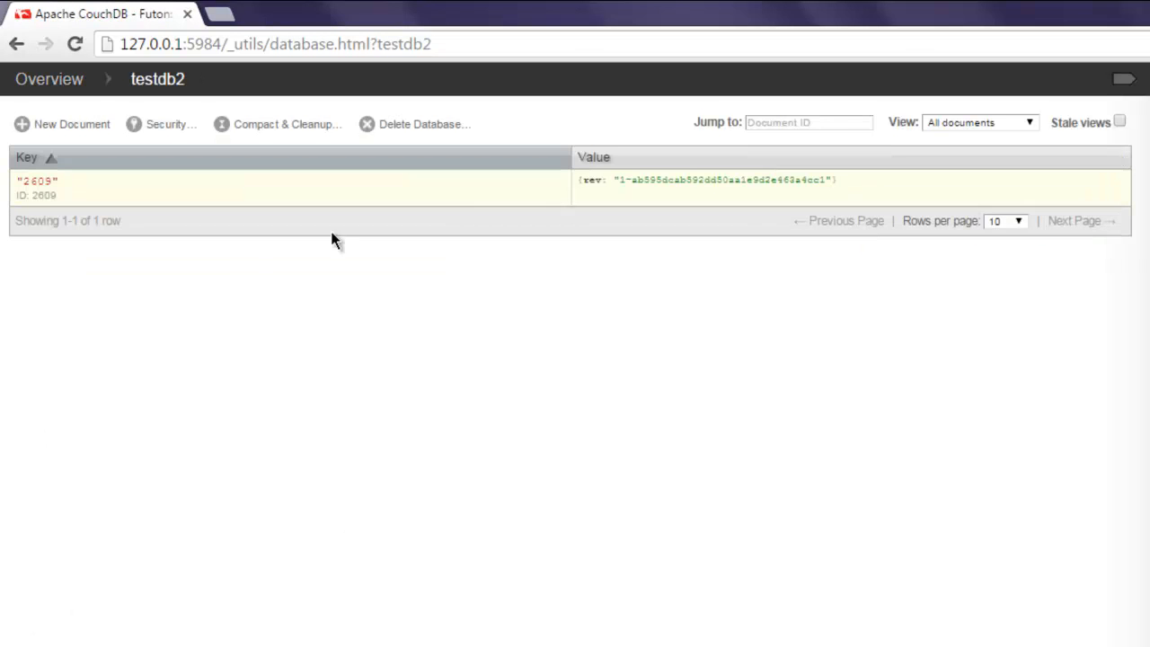
pyautogui.moveTo(95, 191)
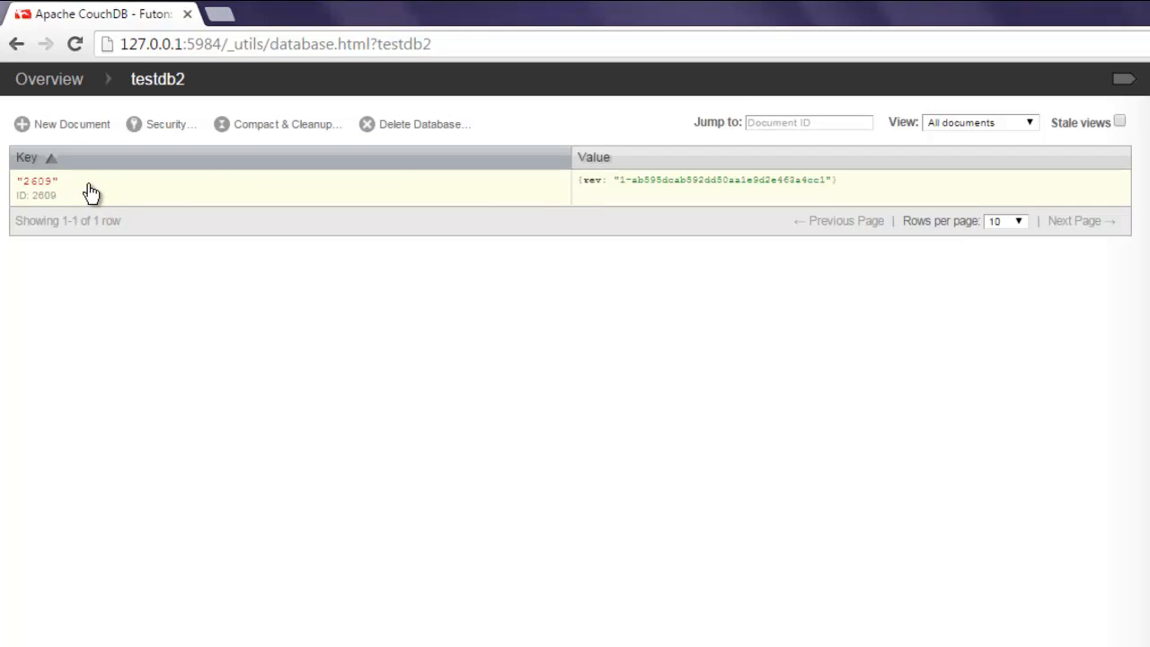
pyautogui.click(37, 180)
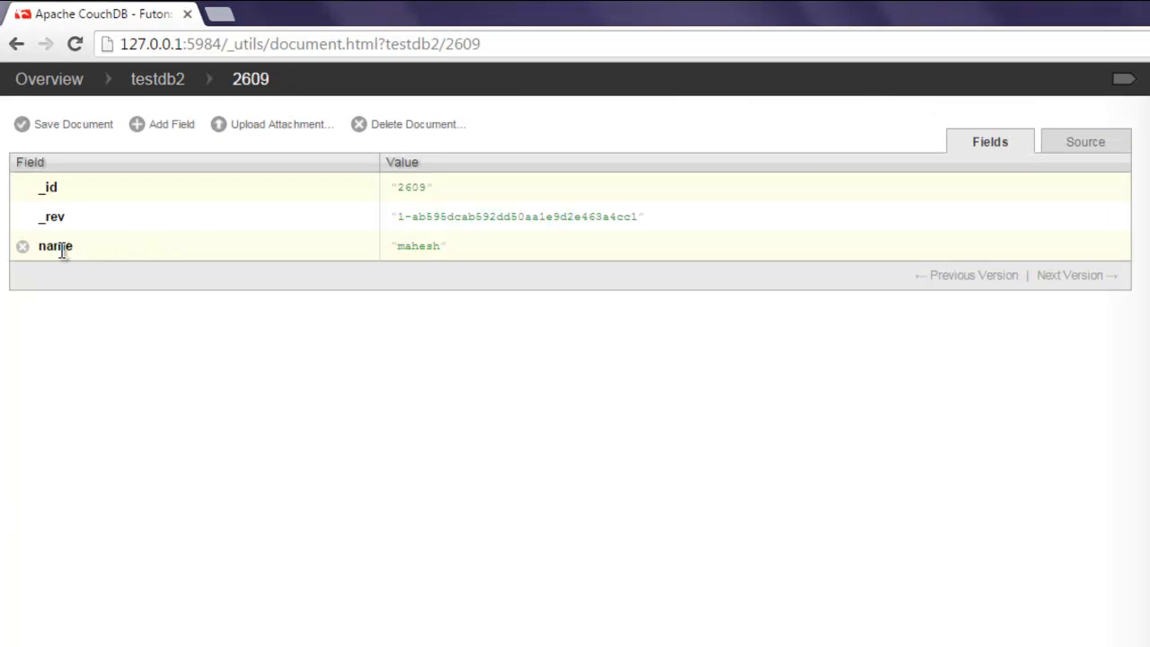
# - Check that the name field reads mahesh, then go back to the Futon Overview
pyautogui.doubleClick(417, 245)
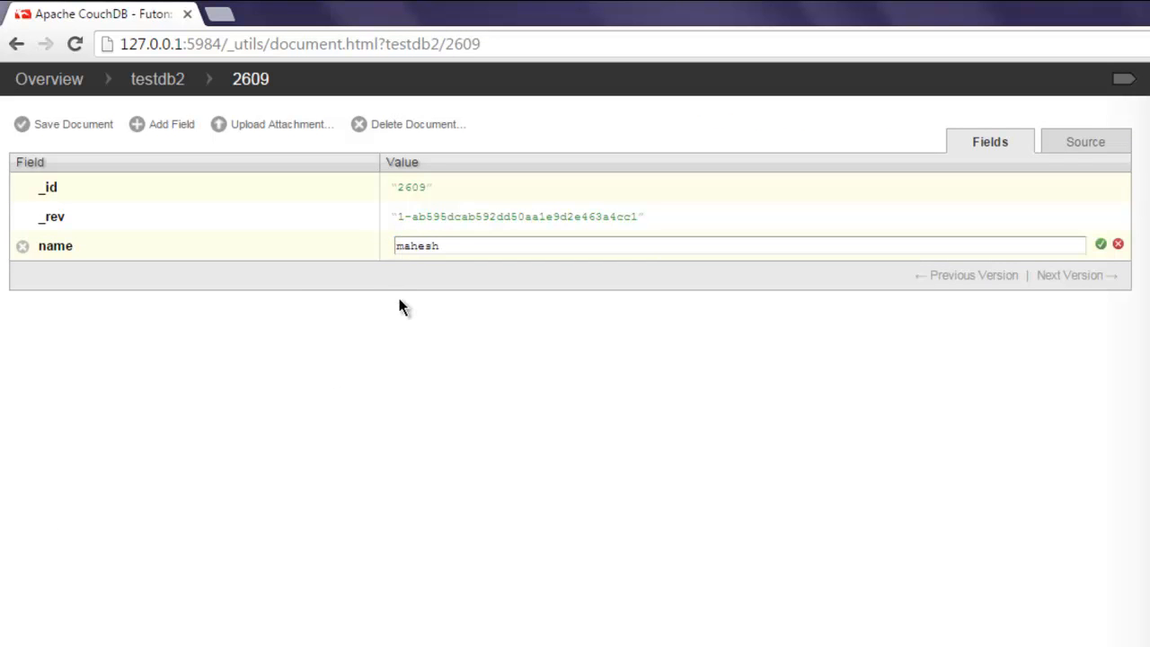
pyautogui.click(1100, 244)
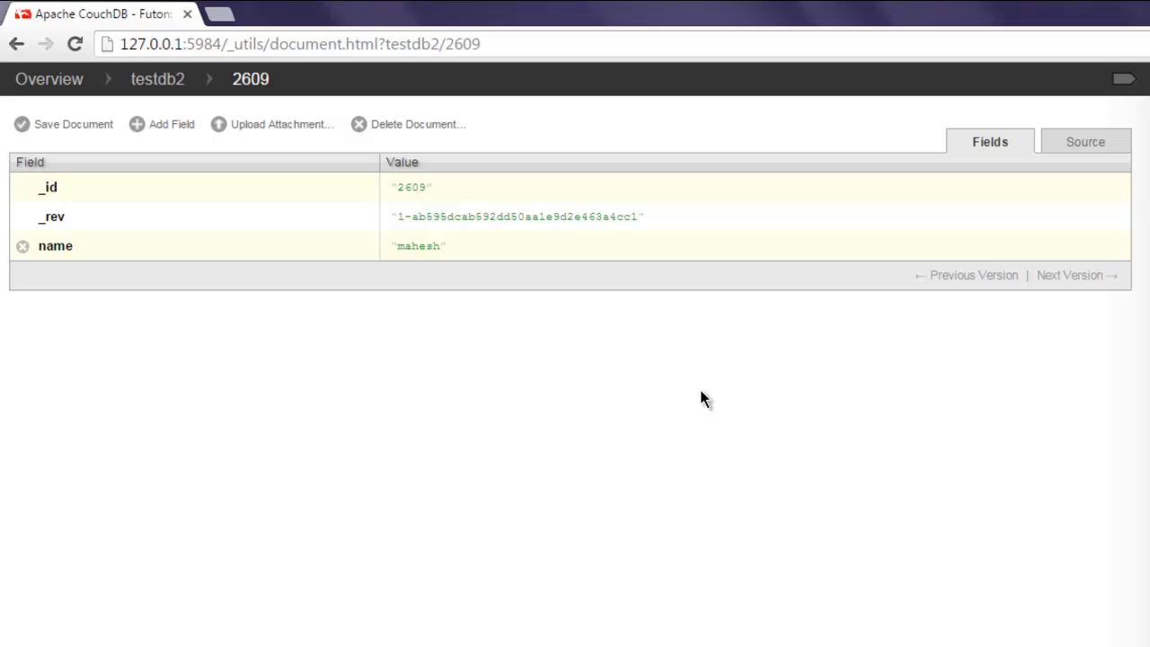
pyautogui.moveTo(165, 349)
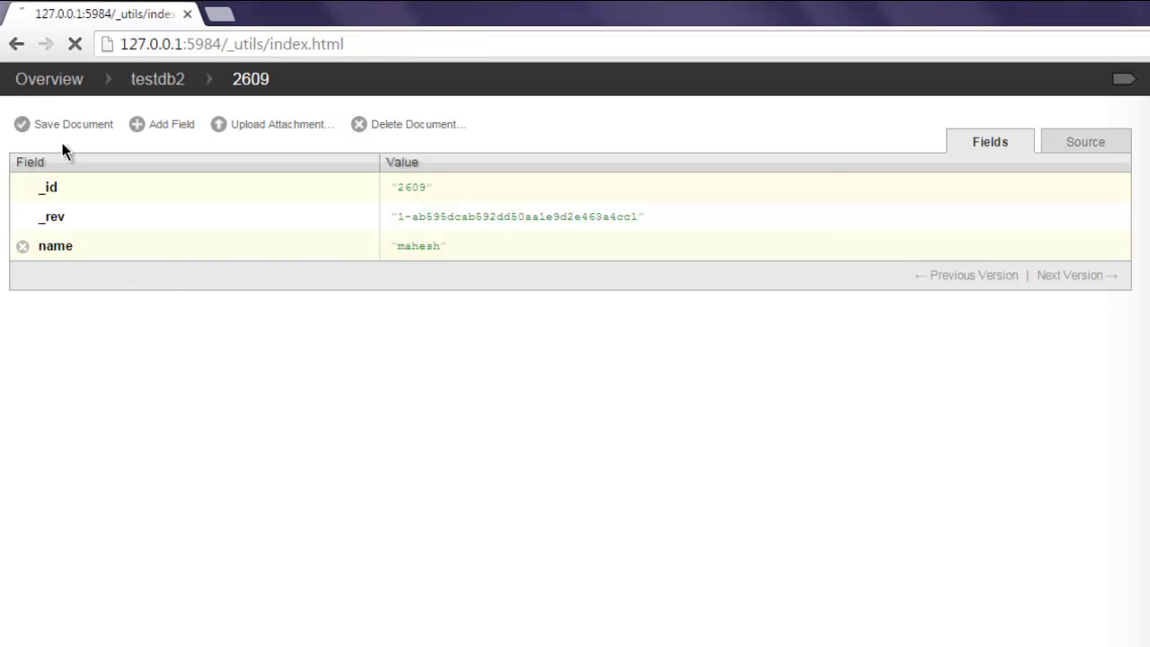
pyautogui.click(48, 79)
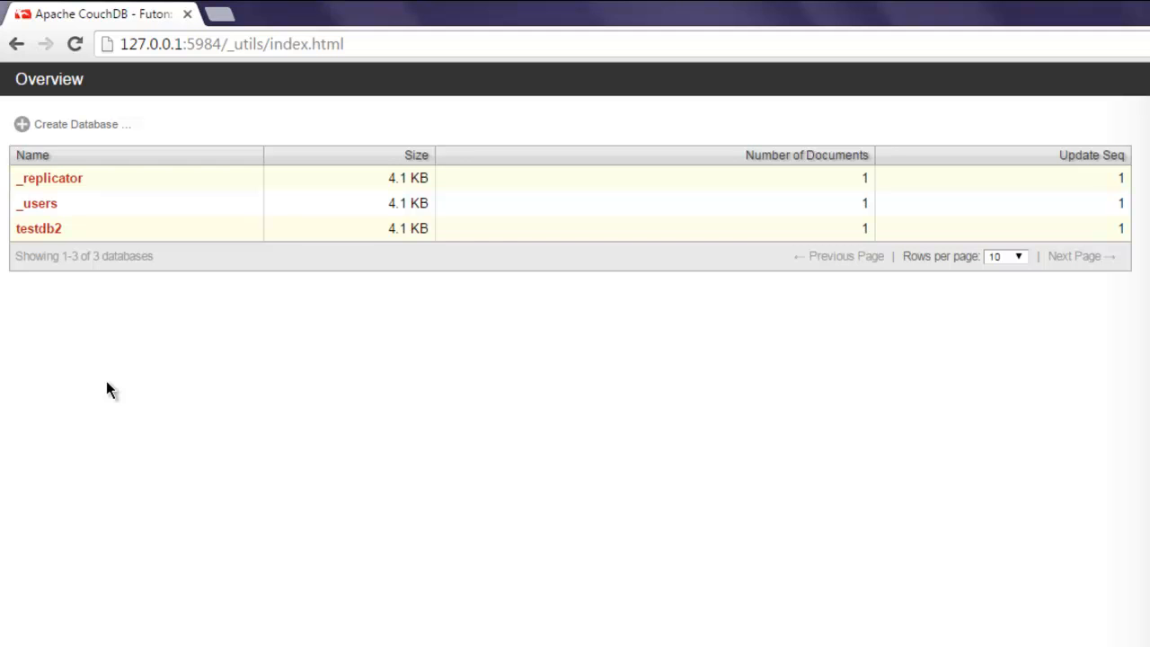
pyautogui.moveTo(114, 381)
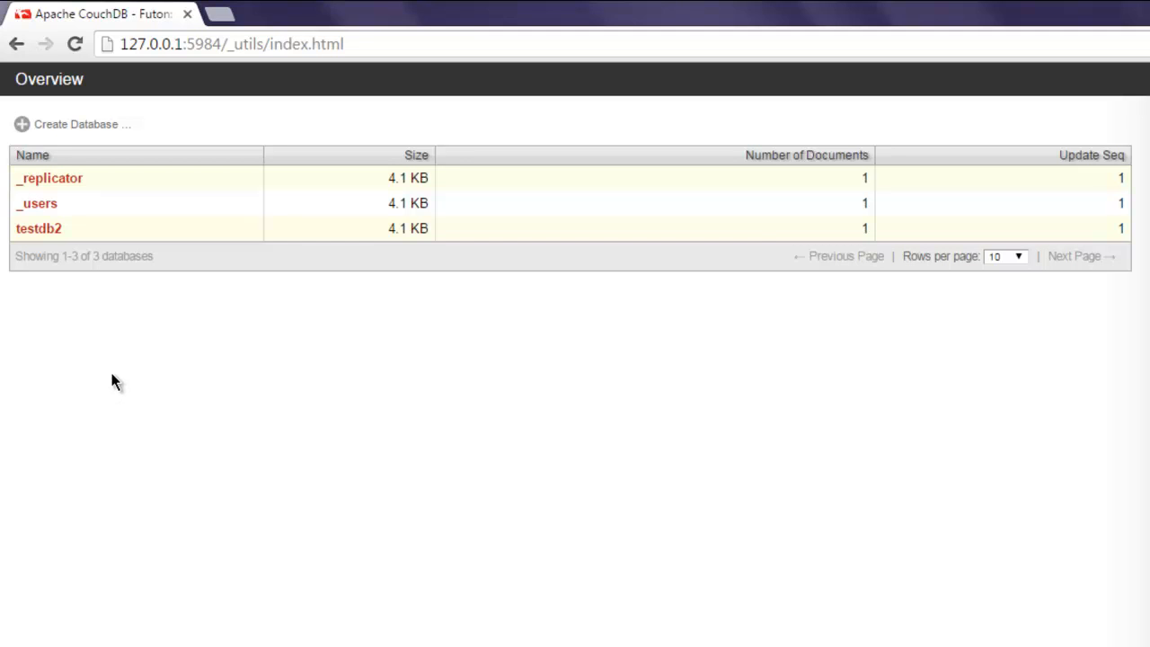